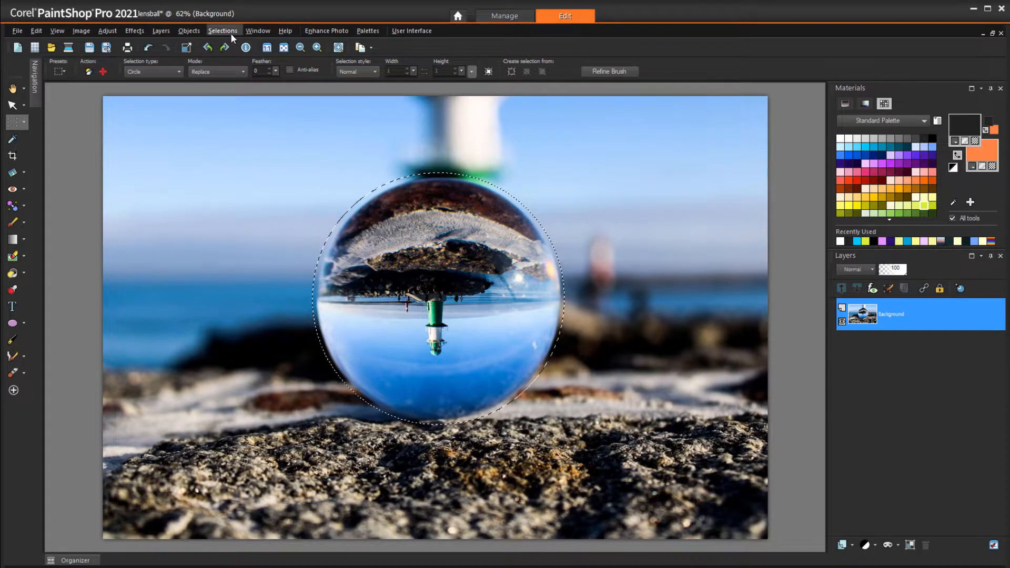
# Contract the circle selection around the lens ball by 13 pixels.
pyautogui.click(222, 31)
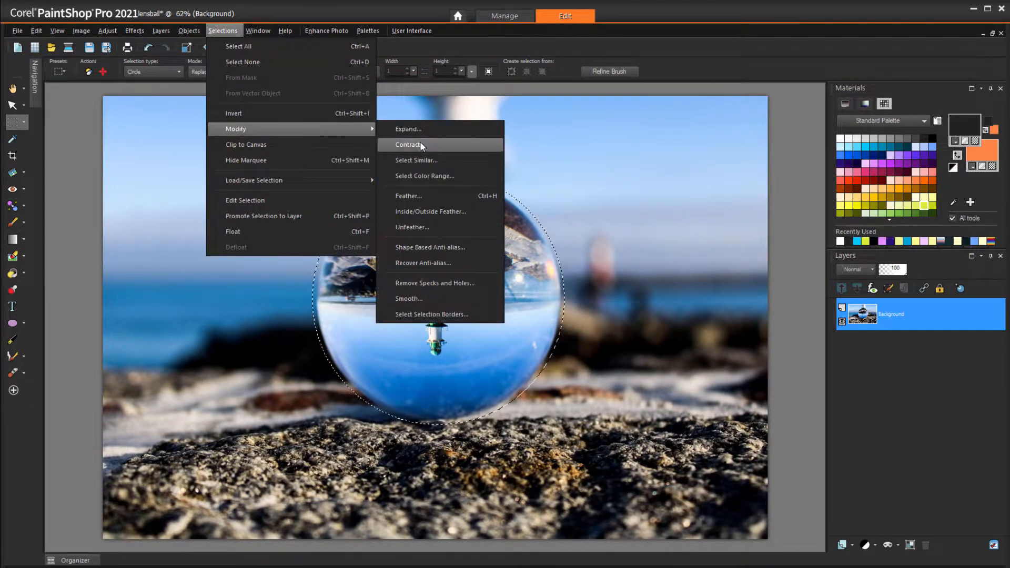
pyautogui.click(410, 144)
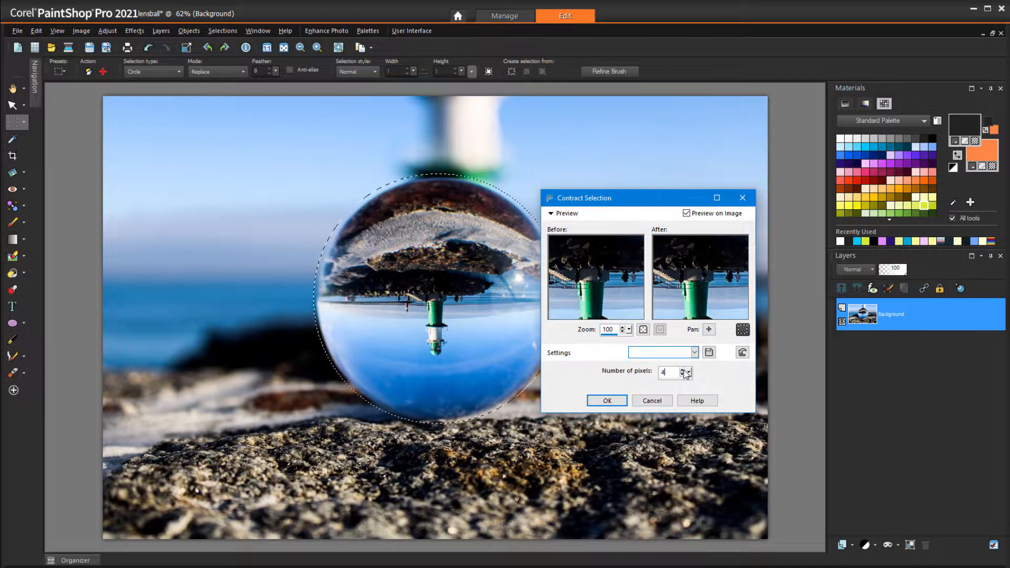
pyautogui.click(686, 369)
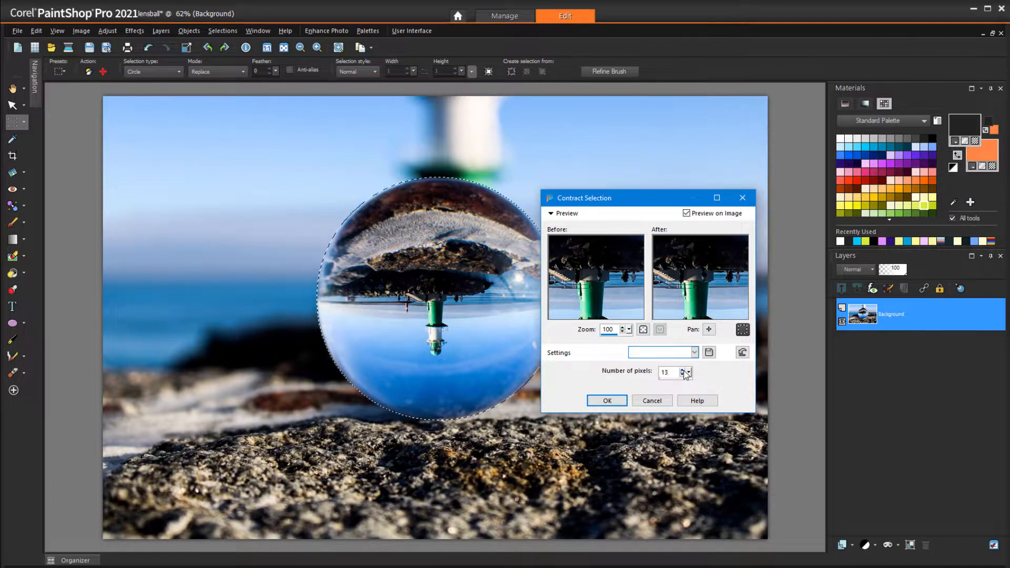
pyautogui.click(605, 399)
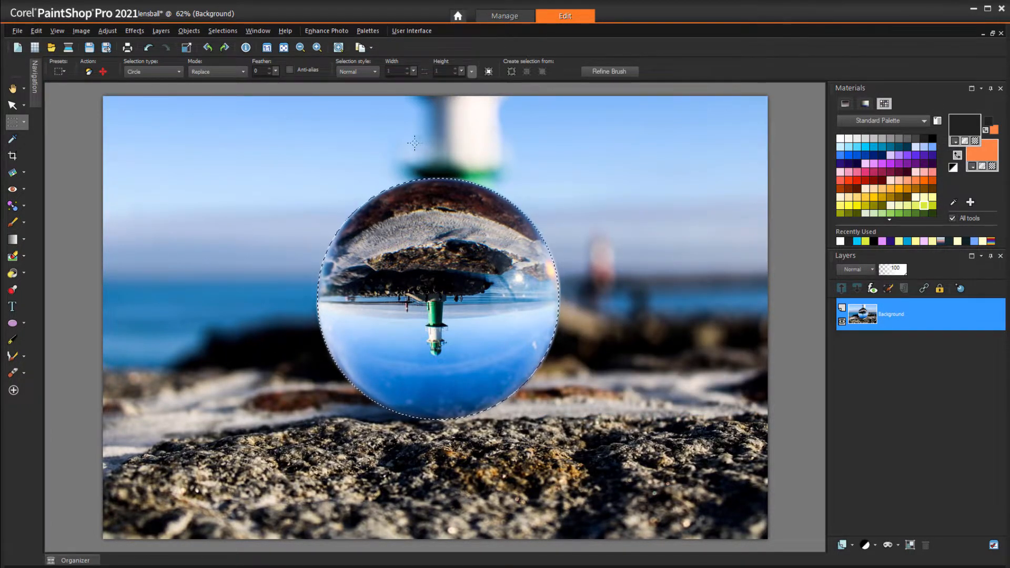
# Promote the selection to its own layer and free-rotate that layer alone by 180°.
pyautogui.click(222, 31)
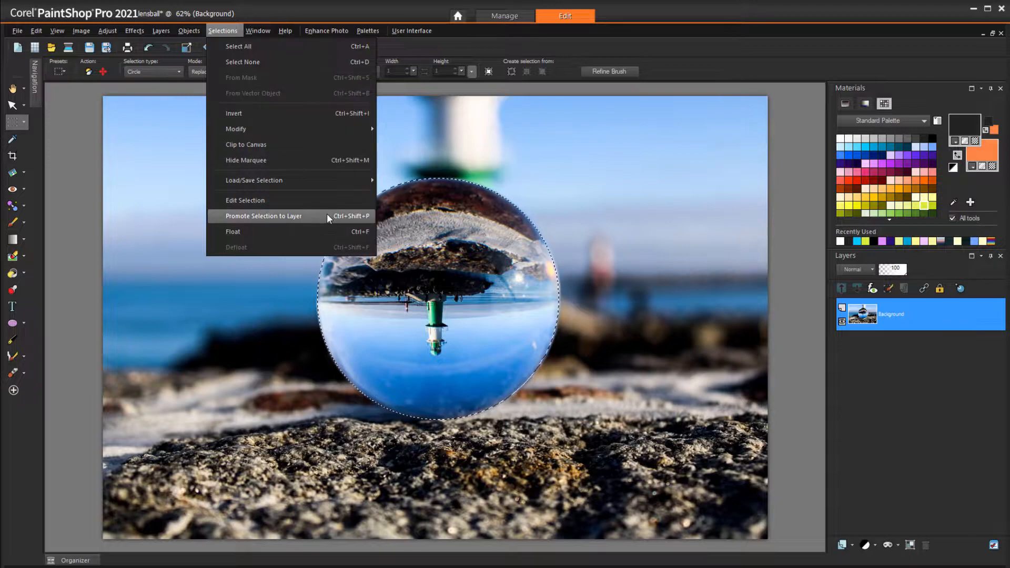
pyautogui.click(263, 216)
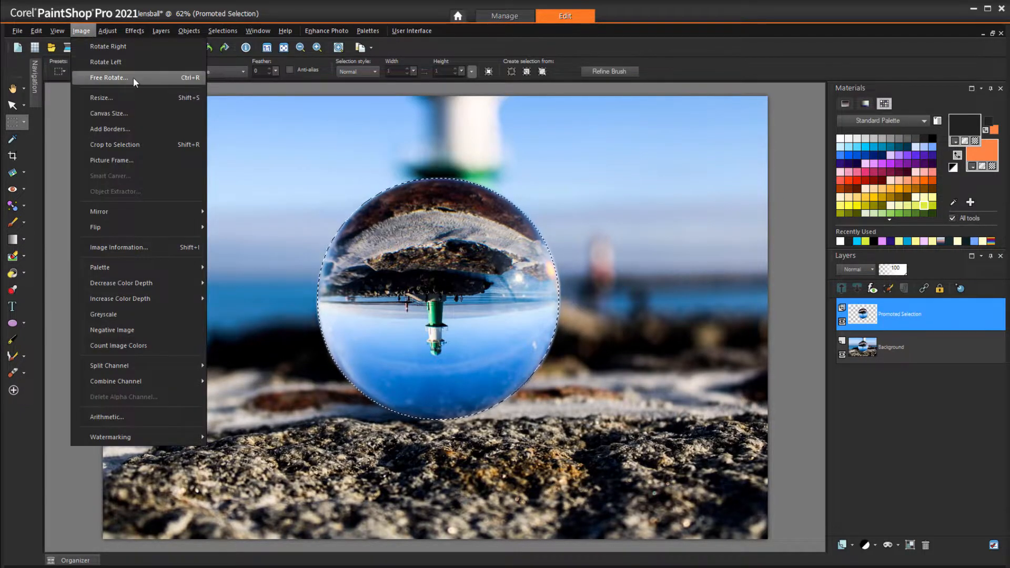
pyautogui.click(108, 78)
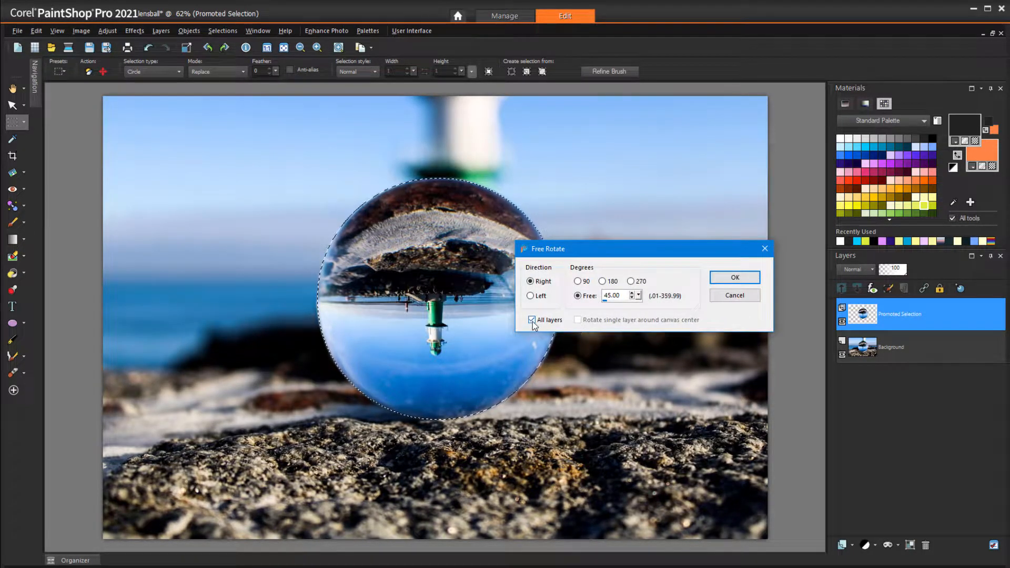
pyautogui.click(533, 320)
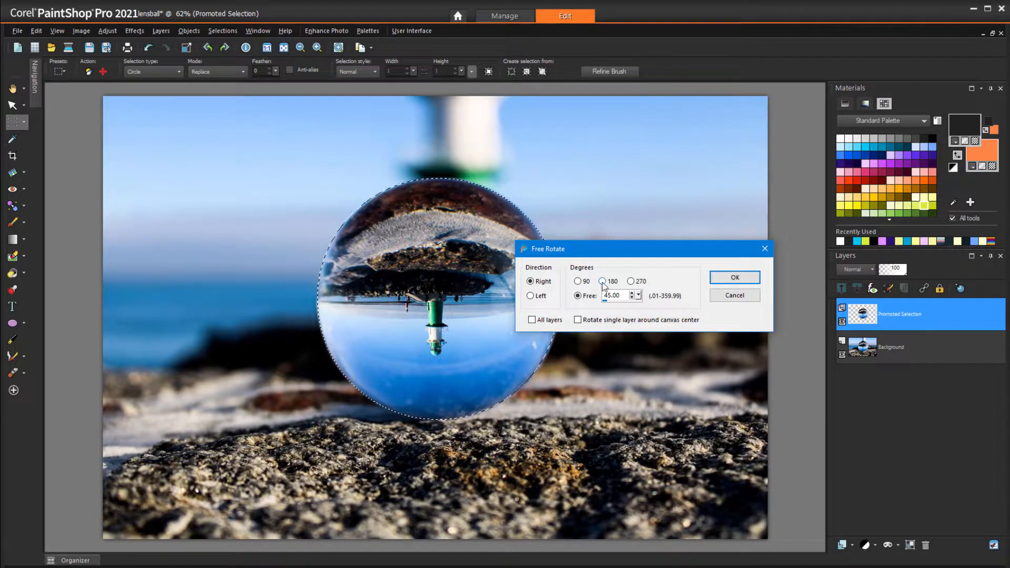
pyautogui.click(733, 276)
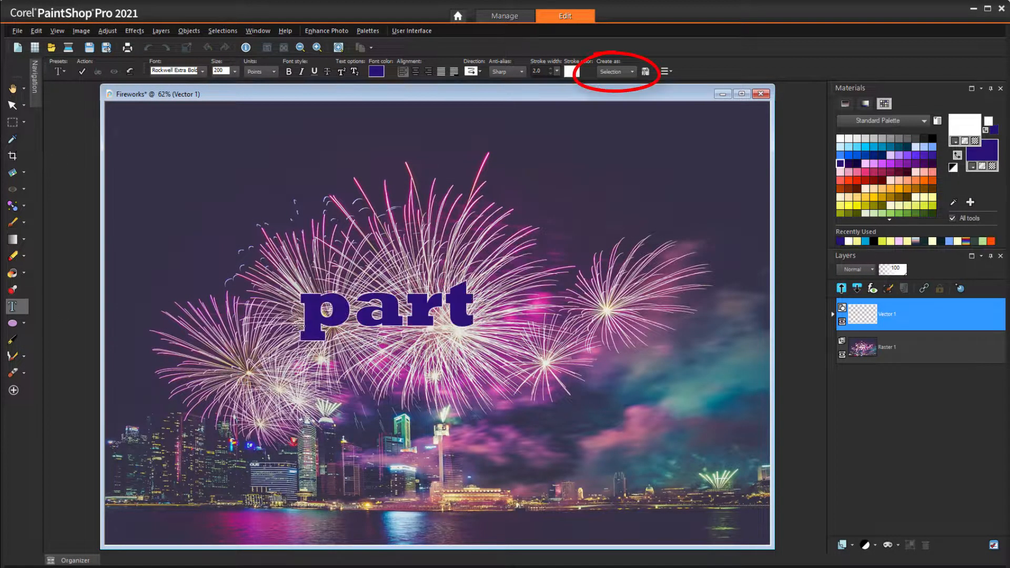
# Undo the trial text so only the single fireworks photo layer Raster 1 remains.
pyautogui.write('y!')
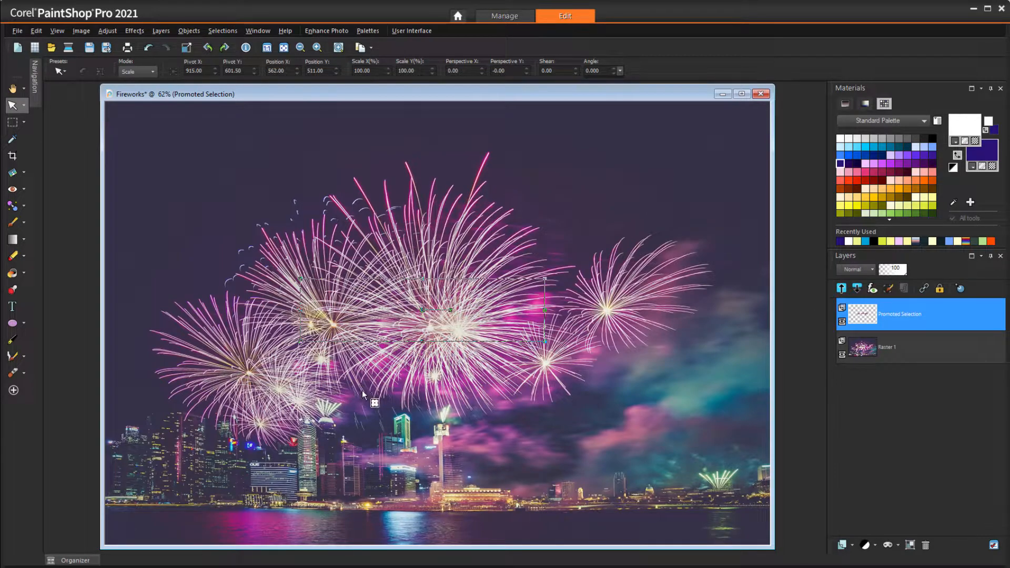
pyautogui.click(887, 347)
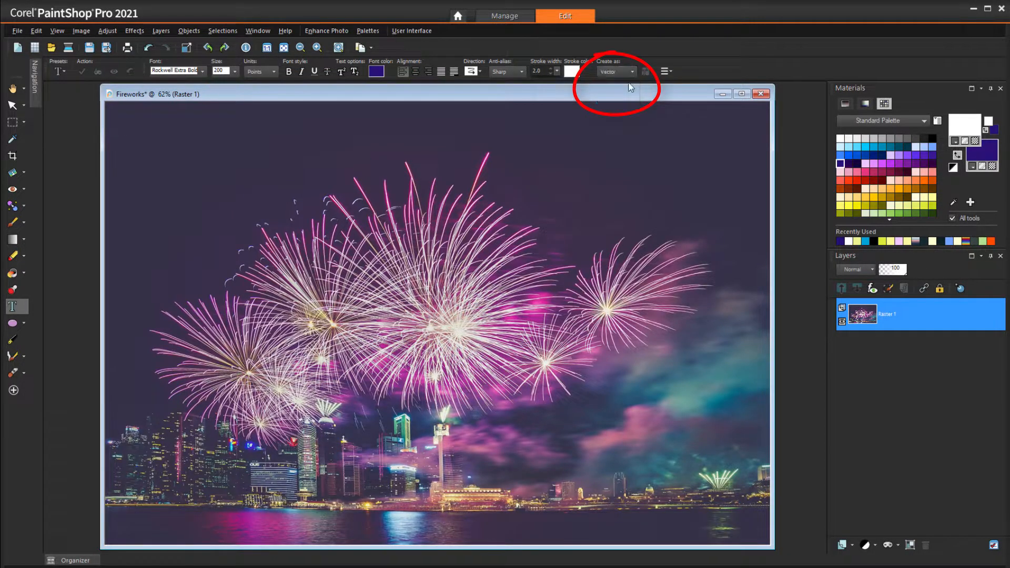
# Enter 'Party!' and apply it as a Text Cutter to cut the fireworks photo into the letters.
pyautogui.write('party!')
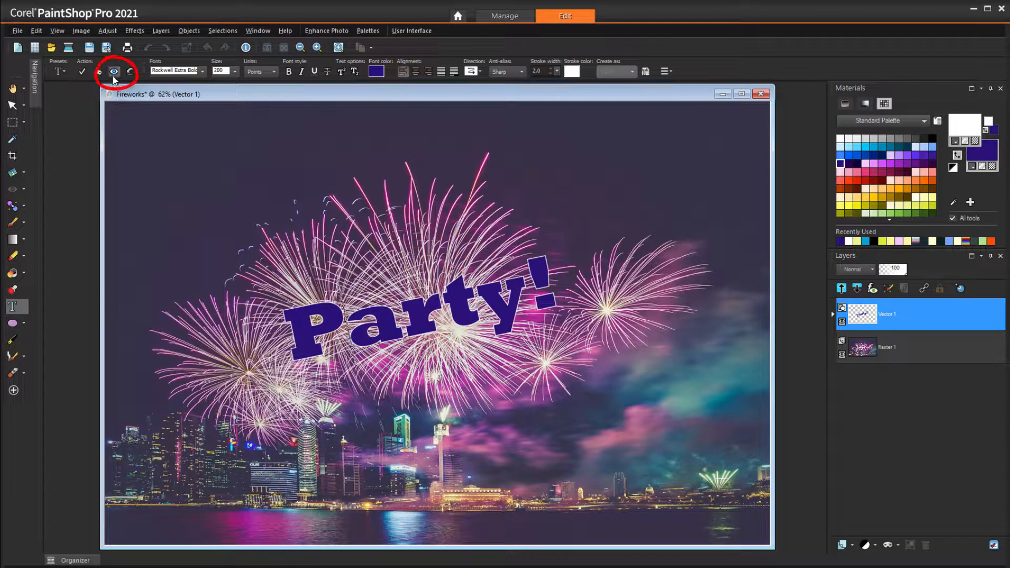
pyautogui.click(114, 70)
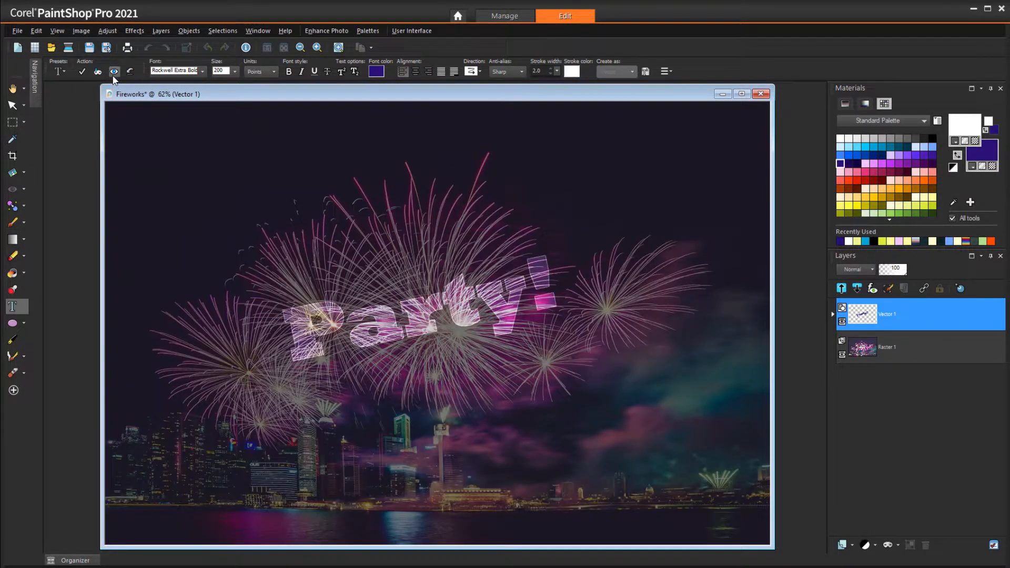
pyautogui.click(98, 70)
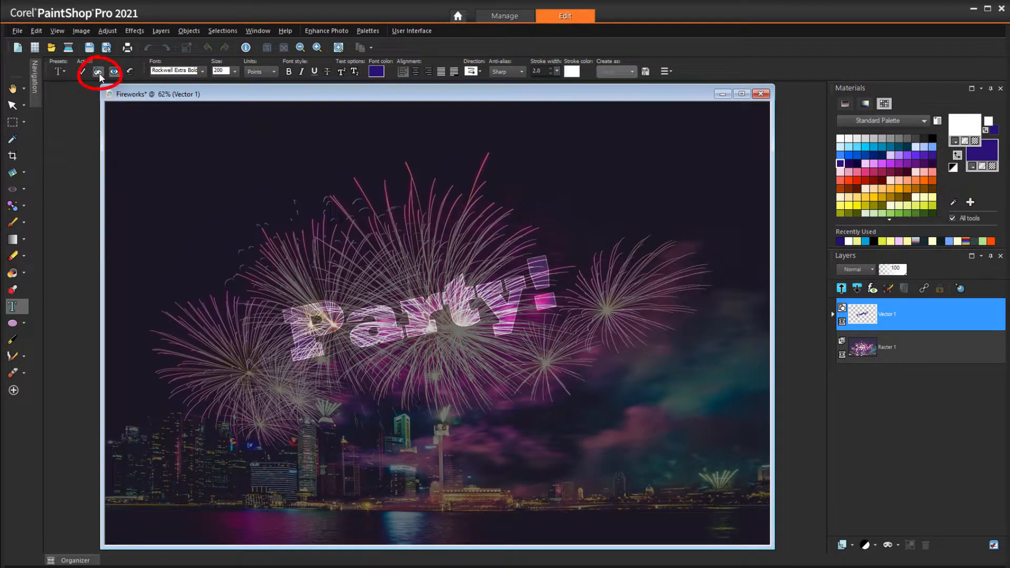
pyautogui.click(96, 71)
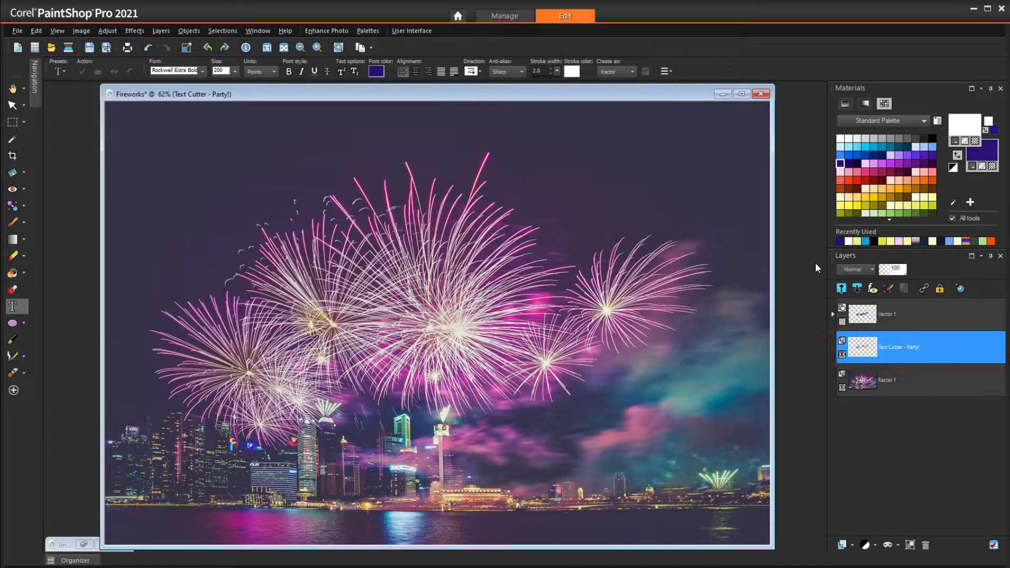
# Check the new Text Cutter layer in the Layers palette.
pyautogui.click(892, 315)
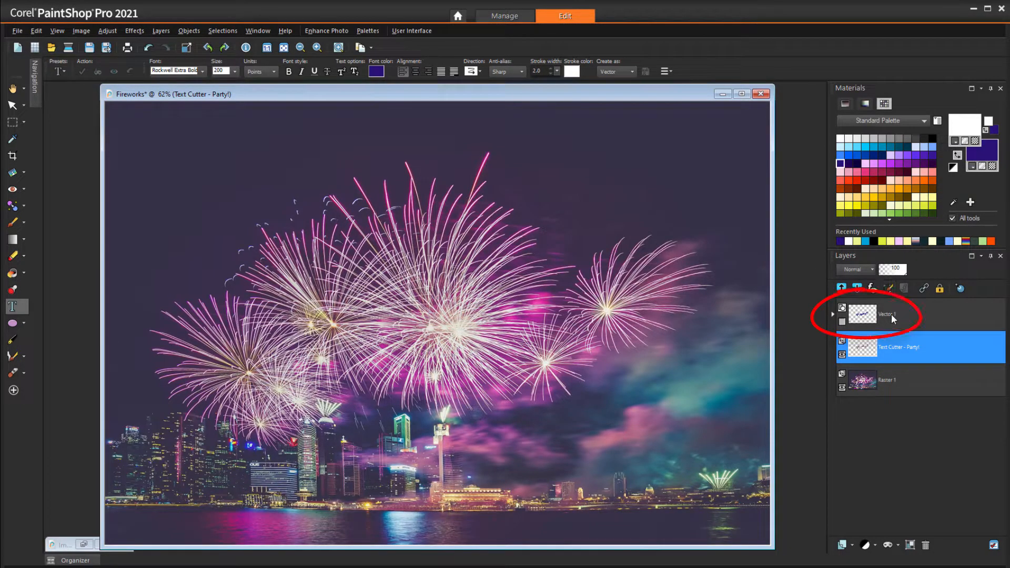
pyautogui.click(901, 346)
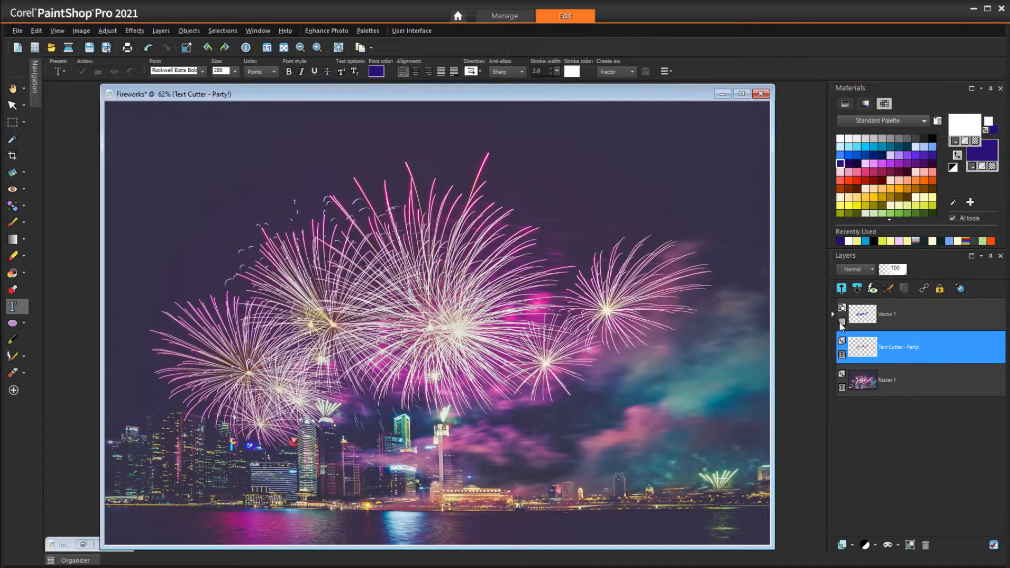
pyautogui.click(842, 325)
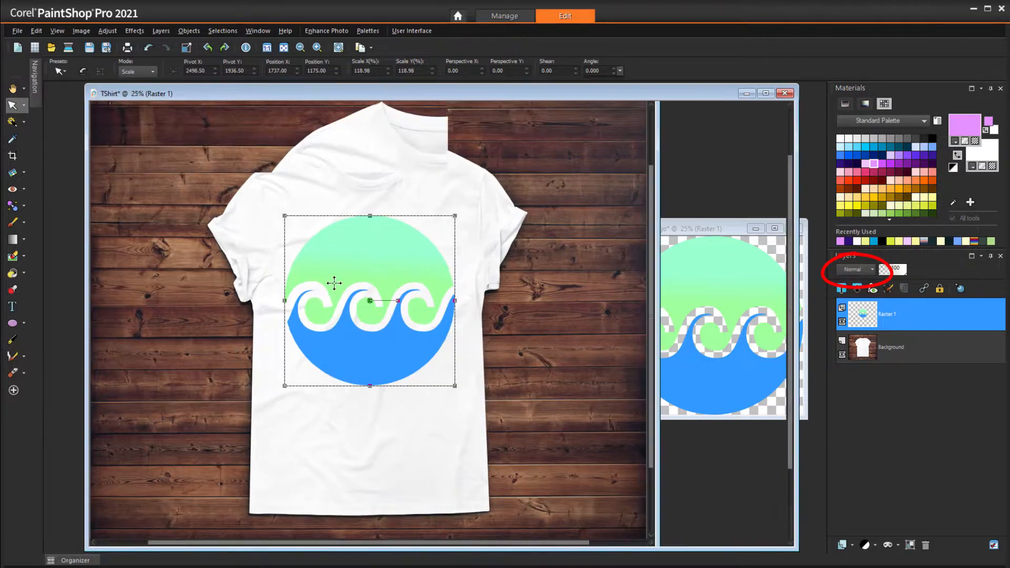
# Change the wave logo layer's blend mode from Normal to Darken over the T-shirt.
pyautogui.click(317, 48)
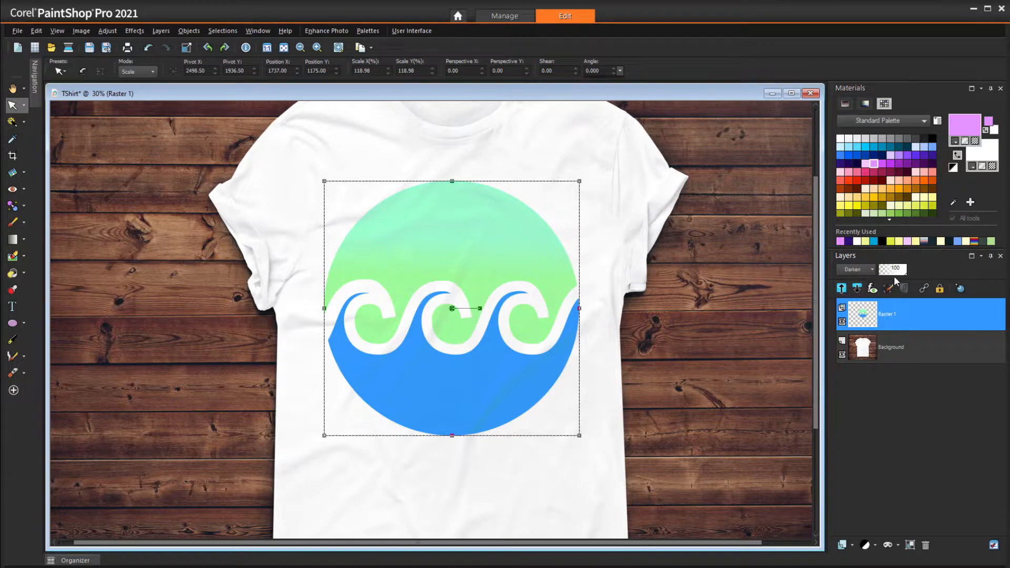
pyautogui.click(894, 269)
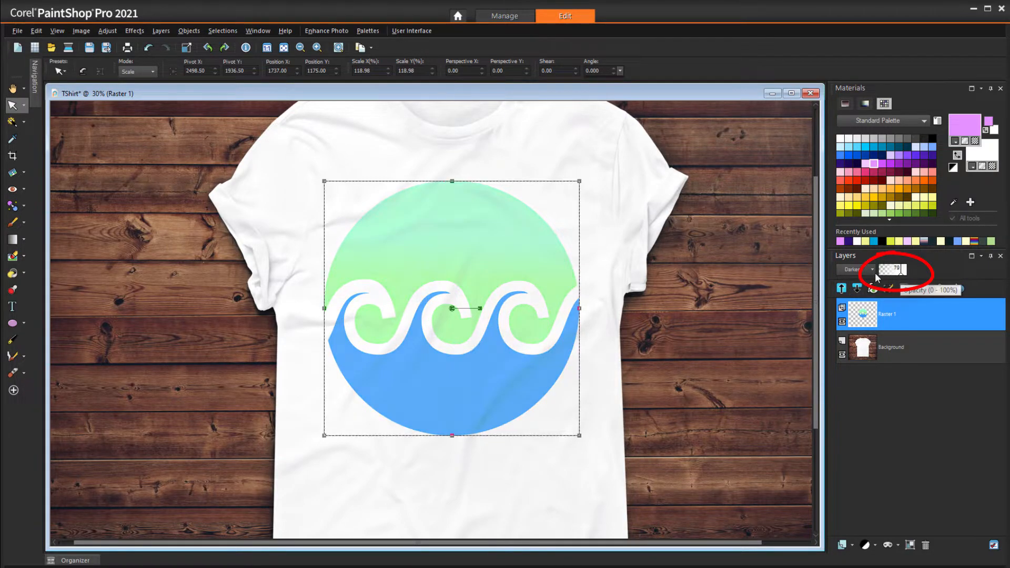
pyautogui.click(866, 269)
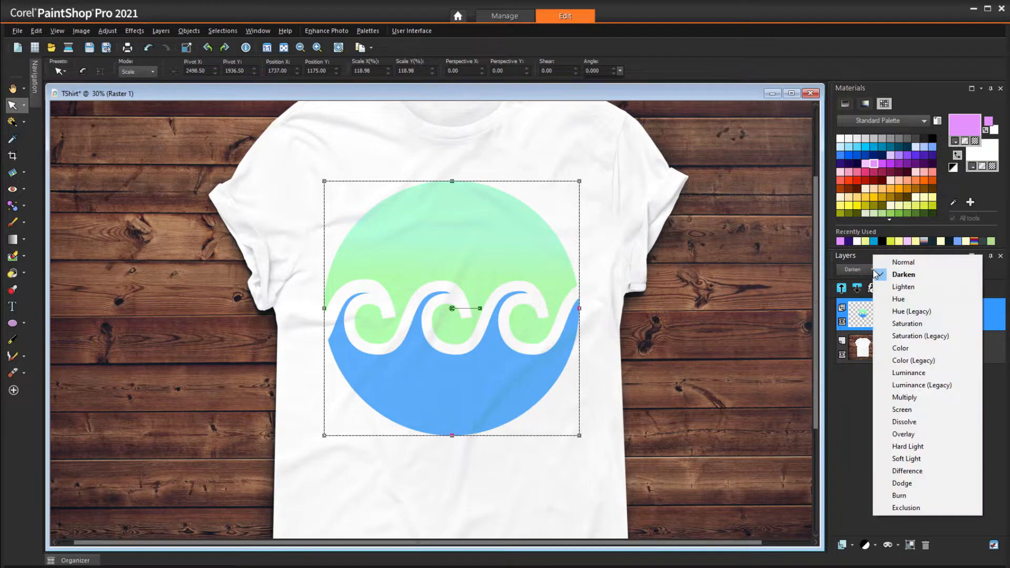
pyautogui.click(905, 397)
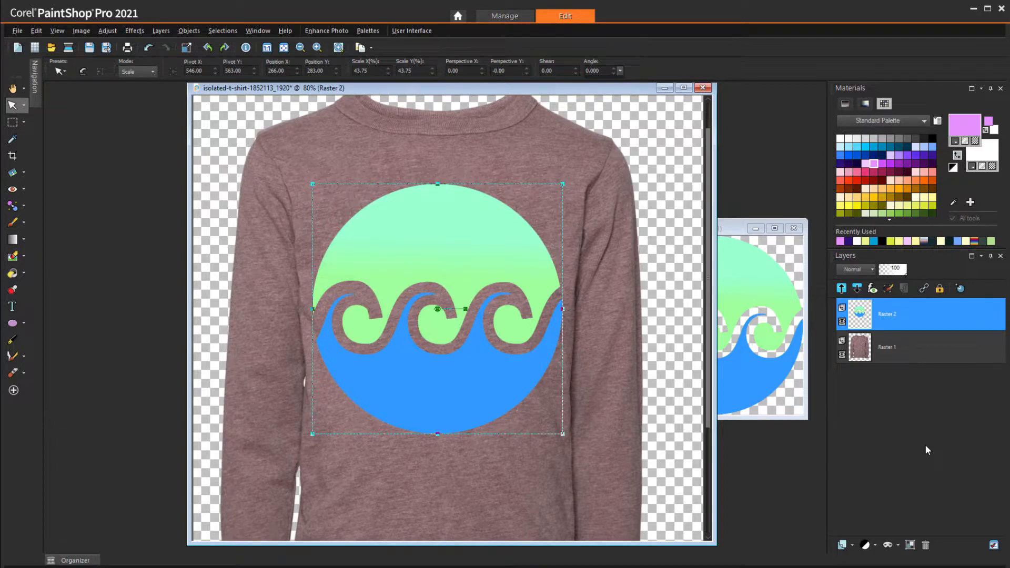
# Set the wave logo layer to Soft Light and adjust it on the shirt front.
pyautogui.click(856, 270)
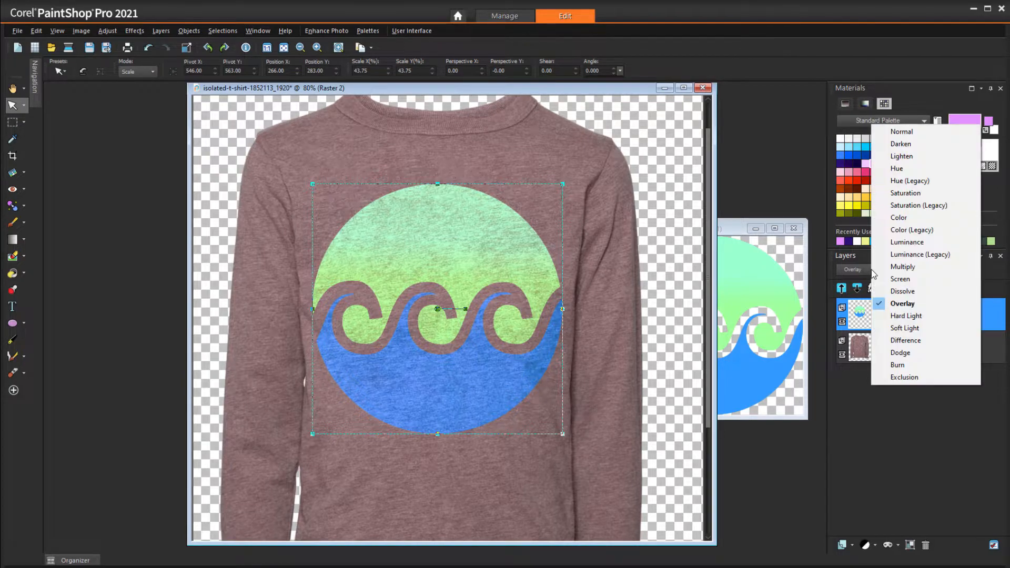
pyautogui.click(905, 316)
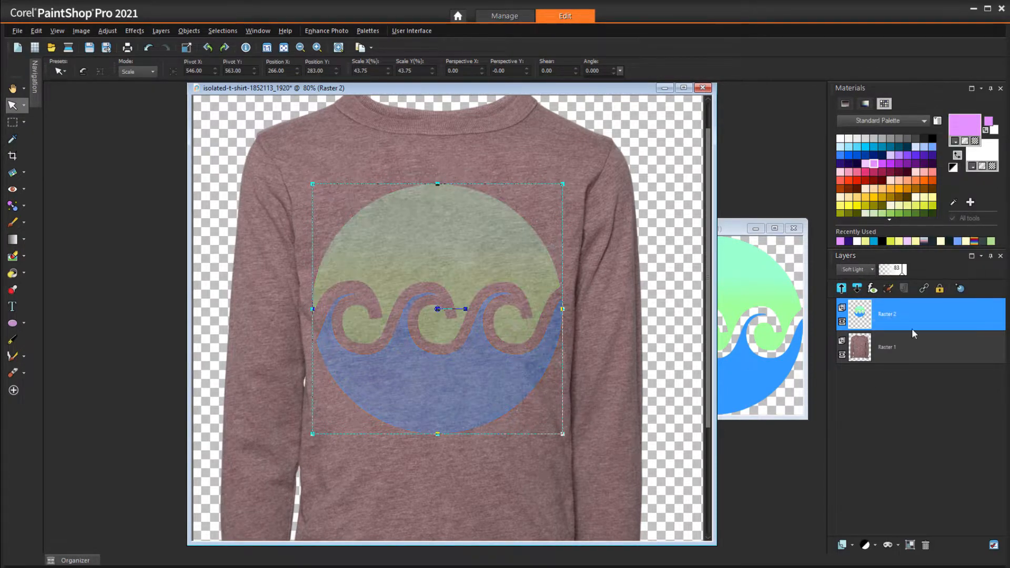
pyautogui.moveTo(902, 271); pyautogui.dragTo(913, 272)
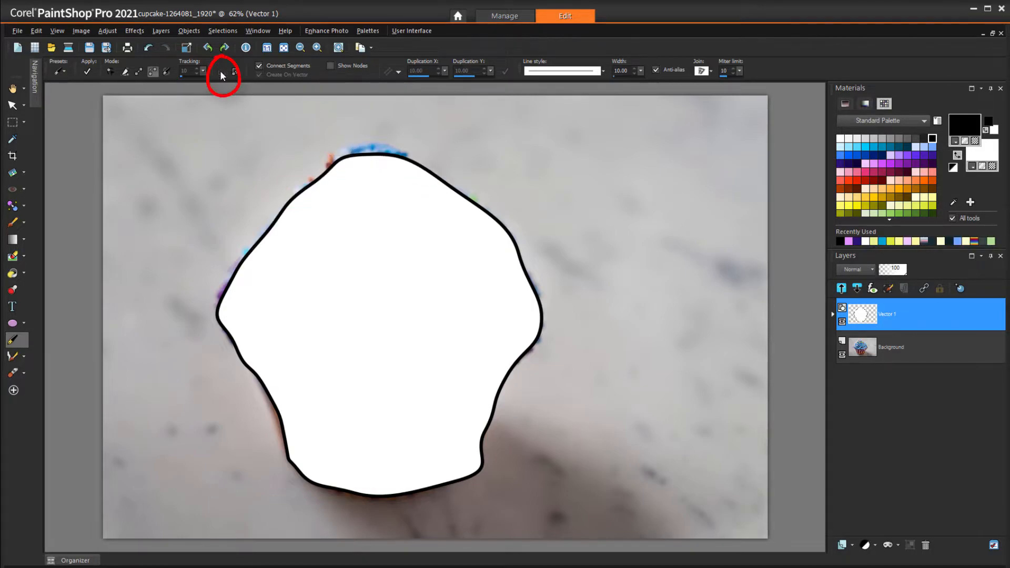
pyautogui.moveTo(766, 187)
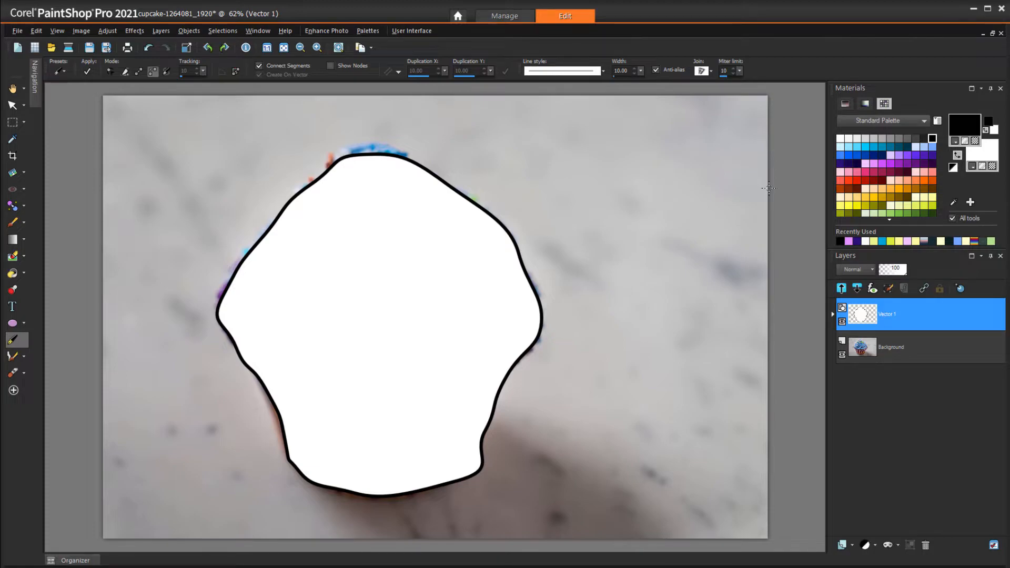
pyautogui.moveTo(32, 109)
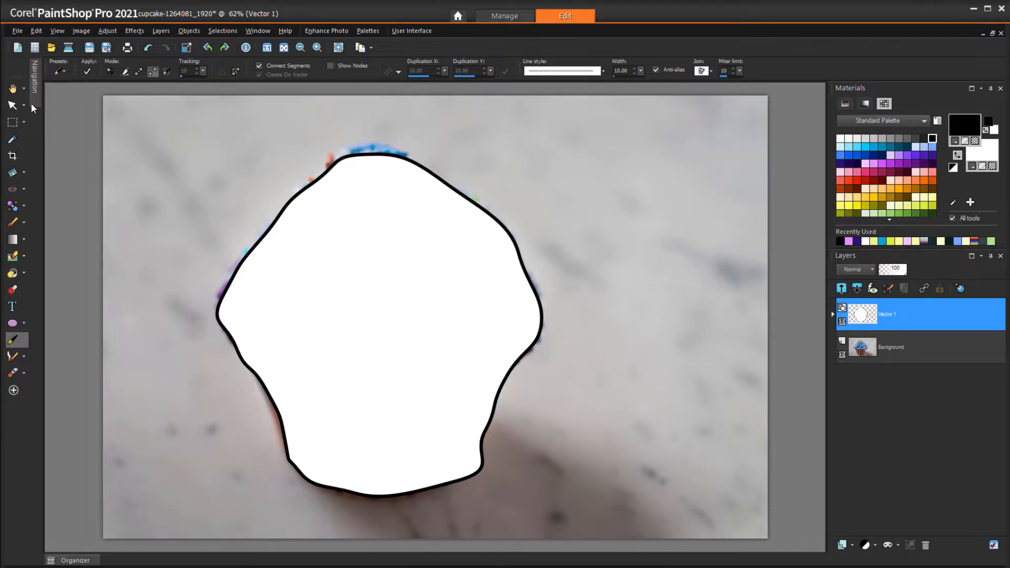
# Select the white freehand vector shape over the cupcake with the Pick tool.
pyautogui.click(12, 105)
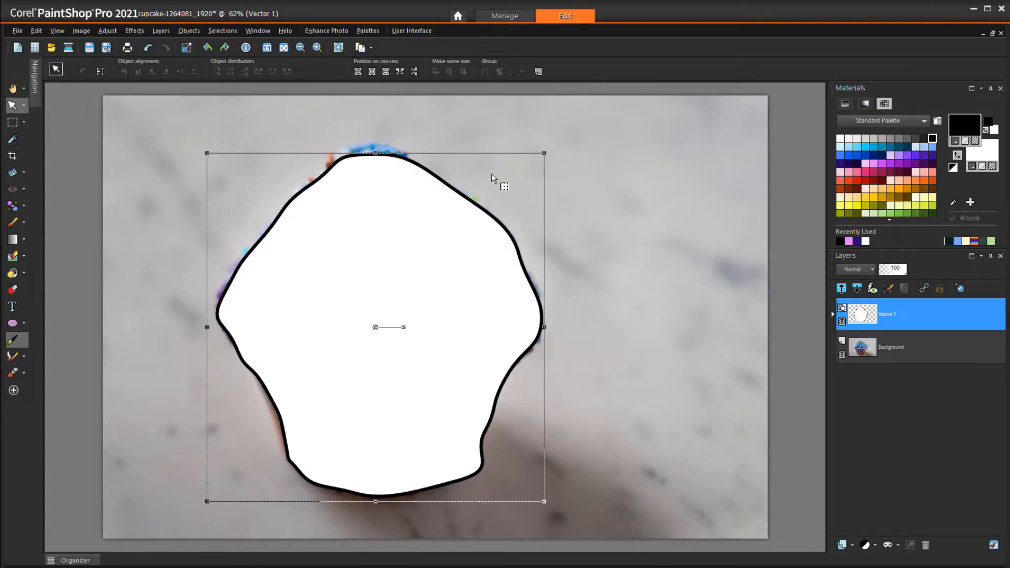
pyautogui.click(994, 164)
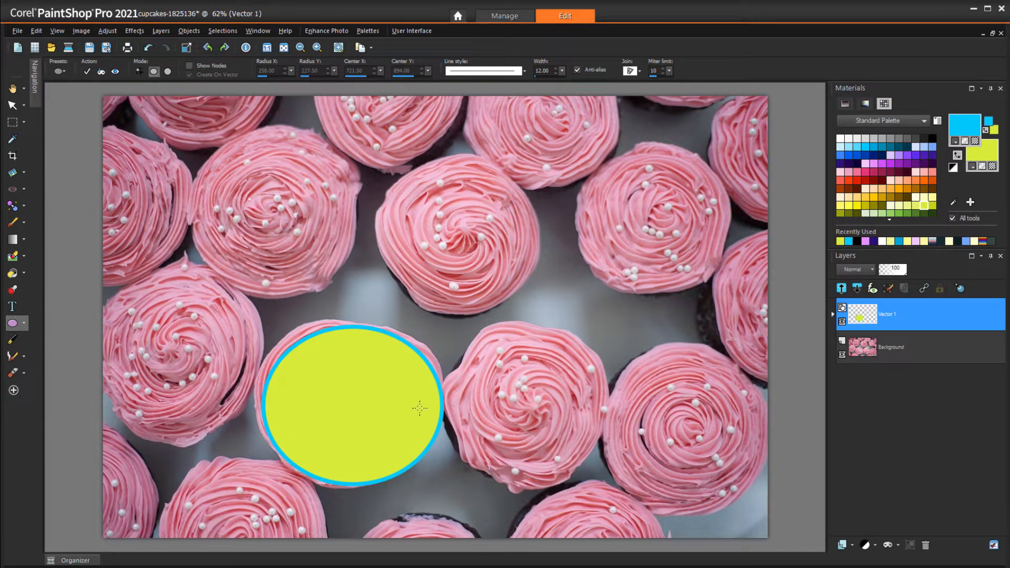
pyautogui.moveTo(382, 360)
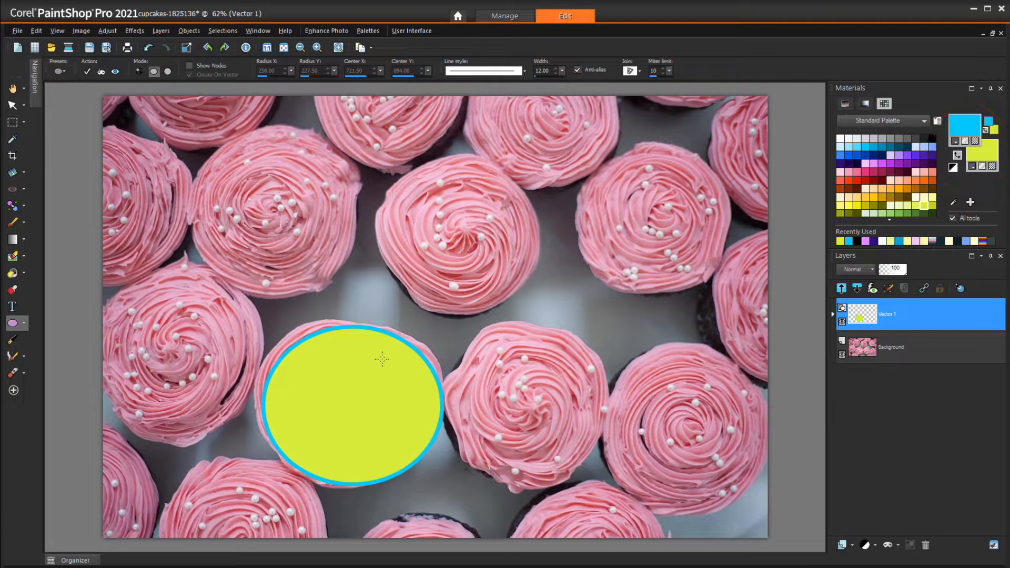
# Remove the ellipse's yellow fill so only the blue outline remains.
pyautogui.click(10, 106)
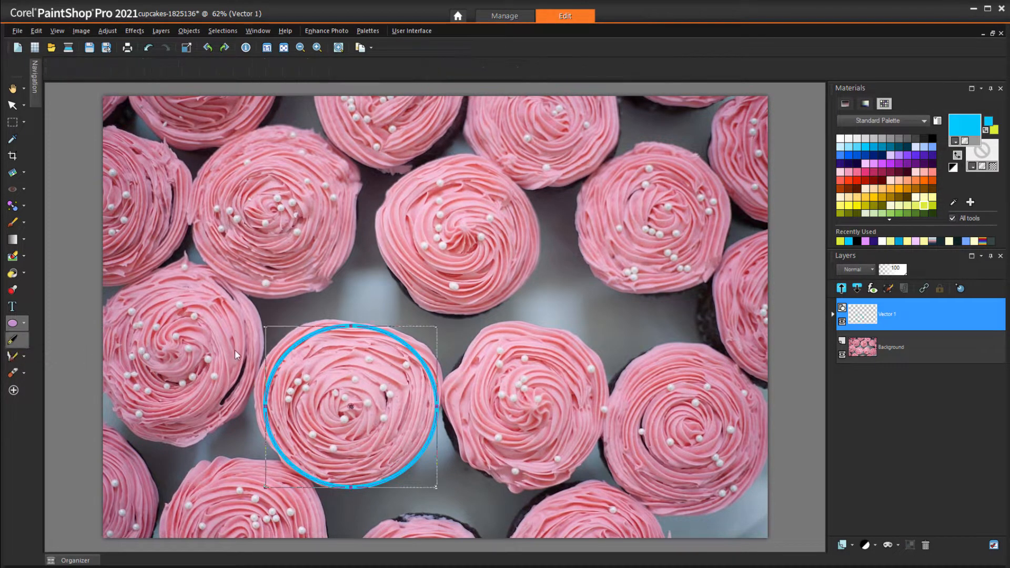
pyautogui.rightClick(351, 406)
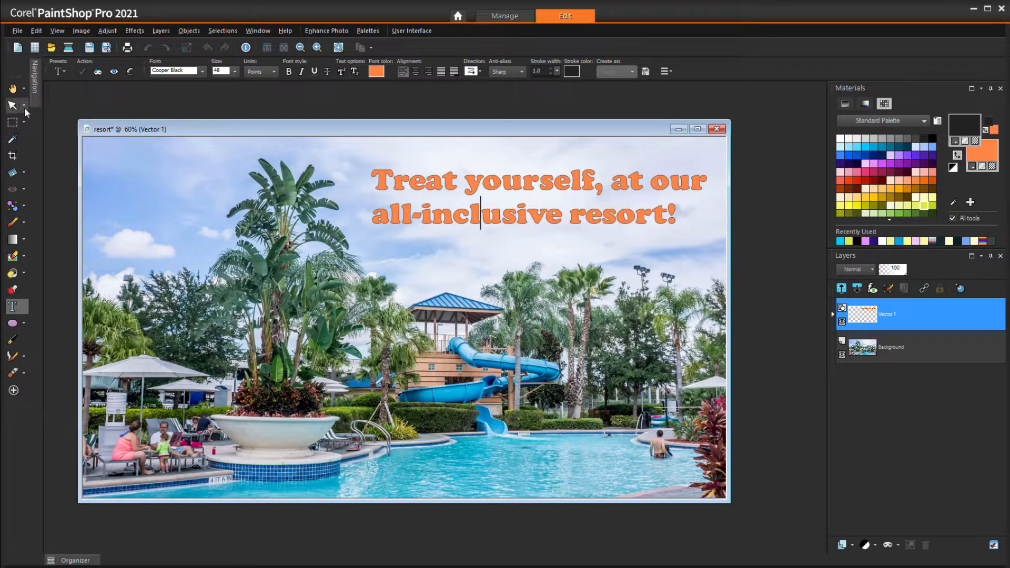
# Select the orange headline text and merge all layers into a single resort image.
pyautogui.click(12, 105)
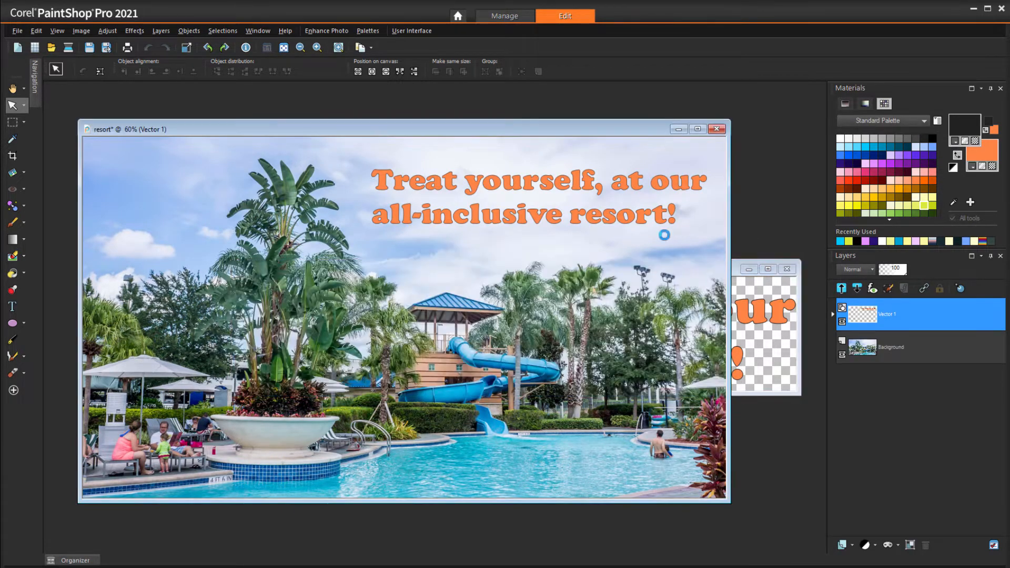
pyautogui.click(534, 197)
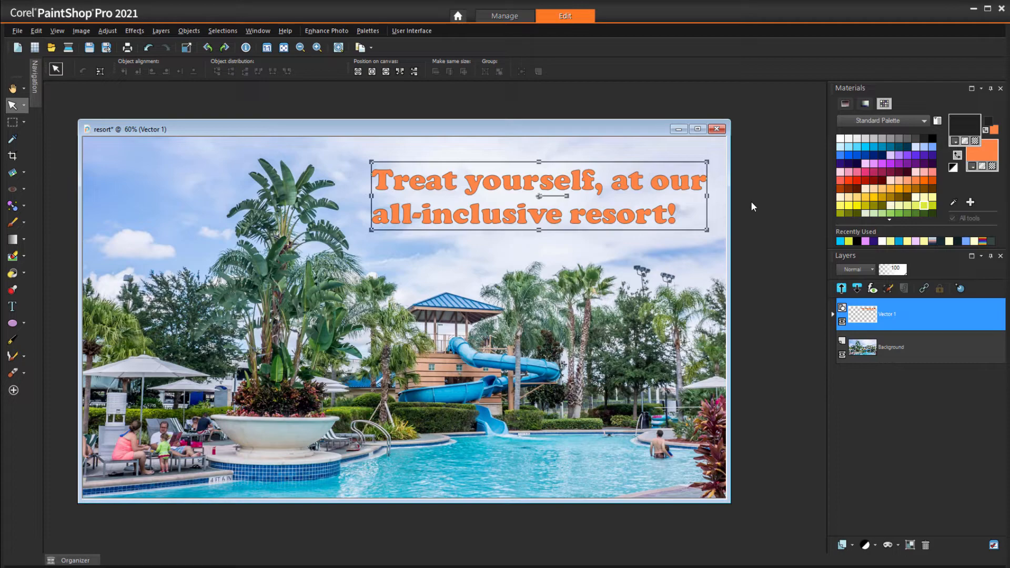
pyautogui.click(36, 30)
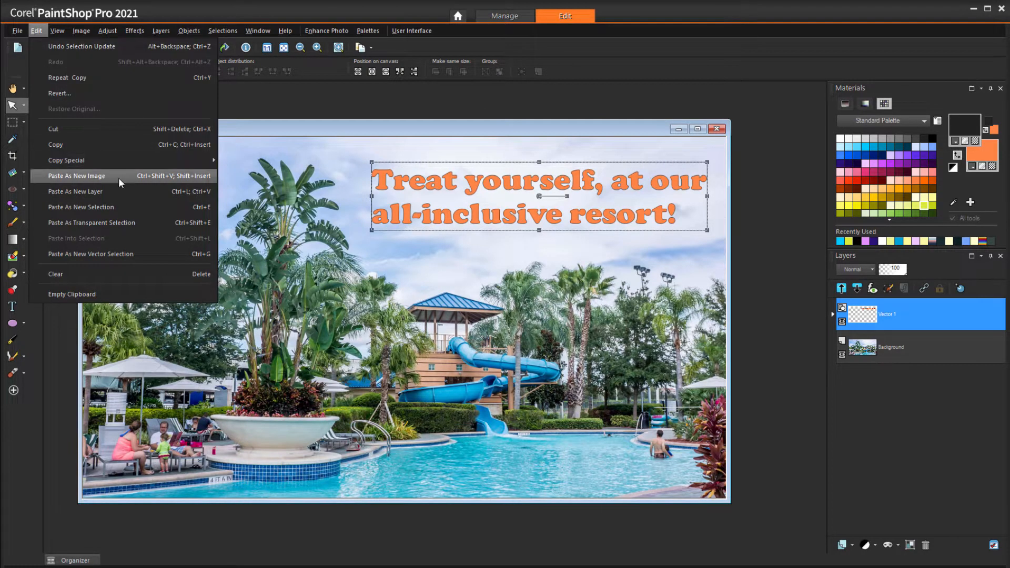
pyautogui.click(76, 176)
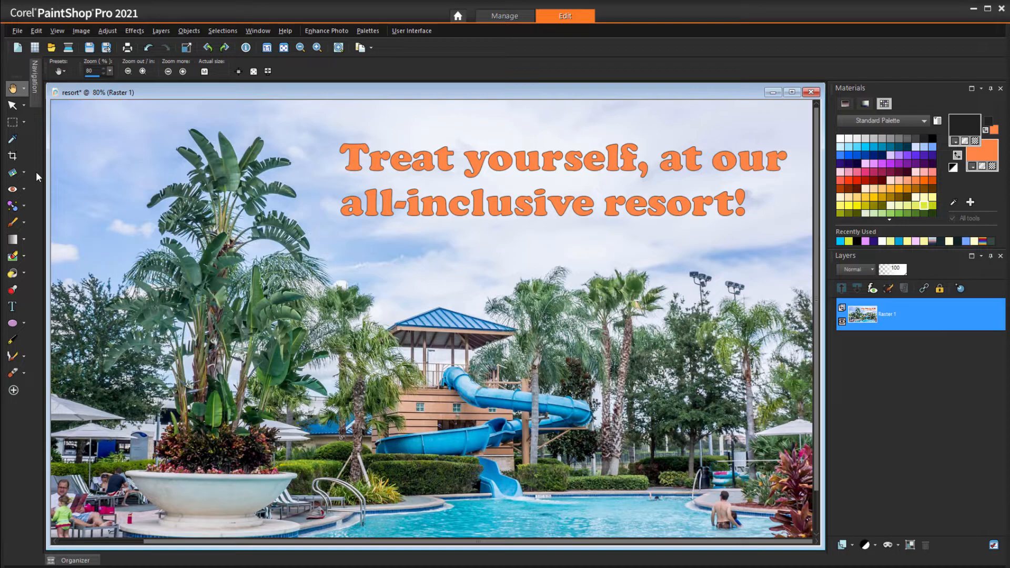
# Select the orange headline letters with the Magic Wand in Add mode.
pyautogui.click(21, 122)
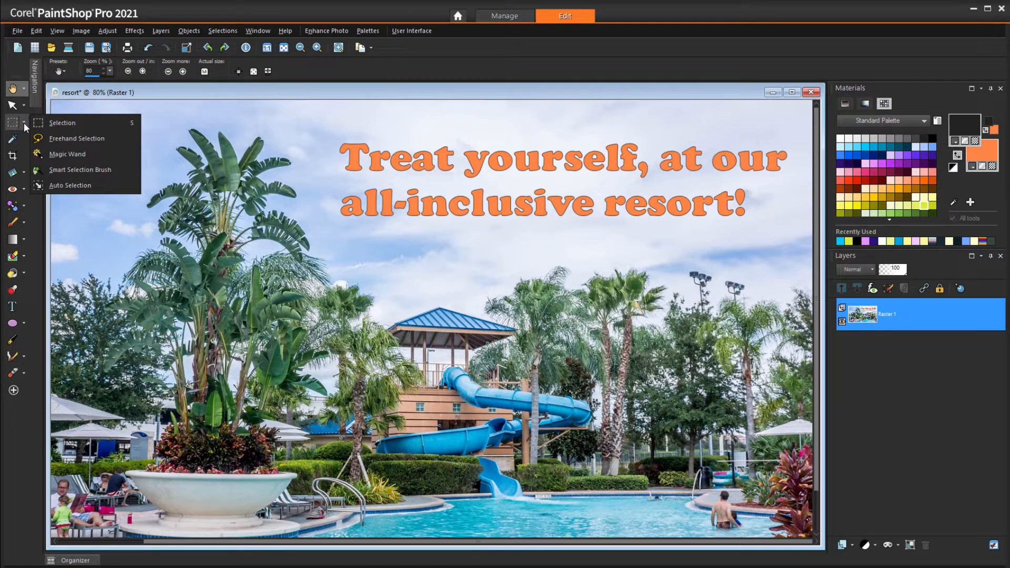
pyautogui.moveTo(67, 154)
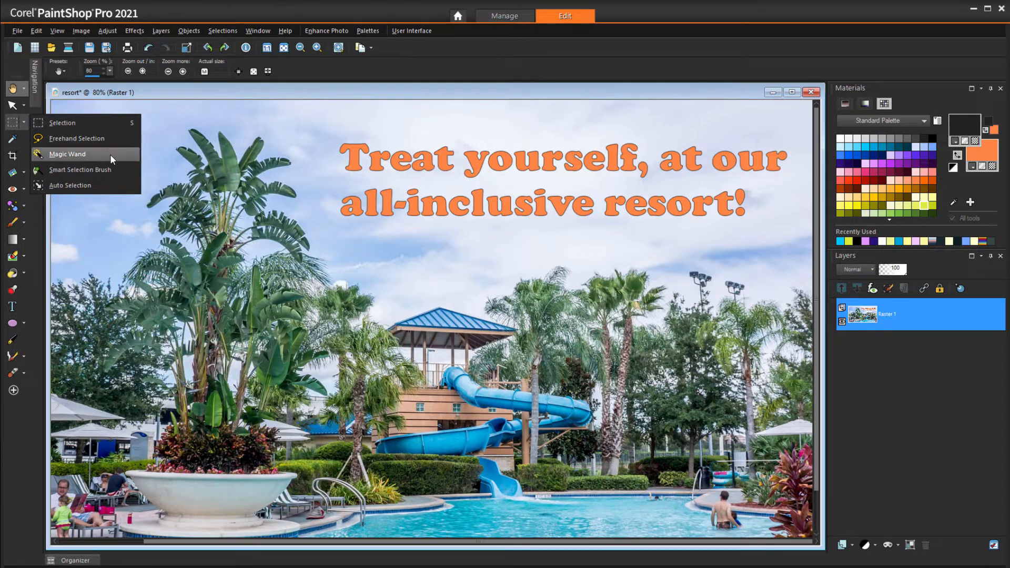
pyautogui.click(67, 154)
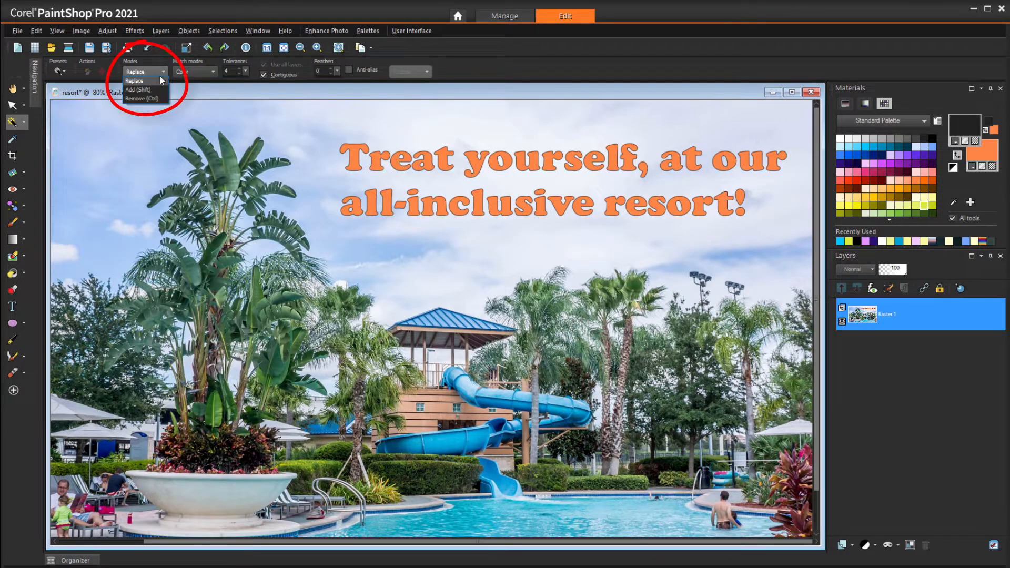
pyautogui.click(136, 88)
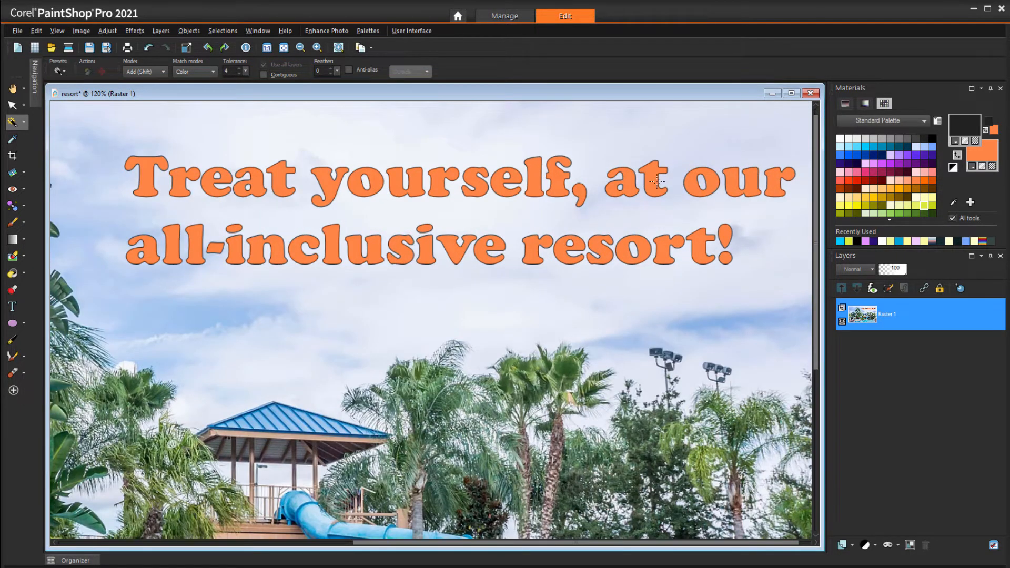
pyautogui.click(650, 179)
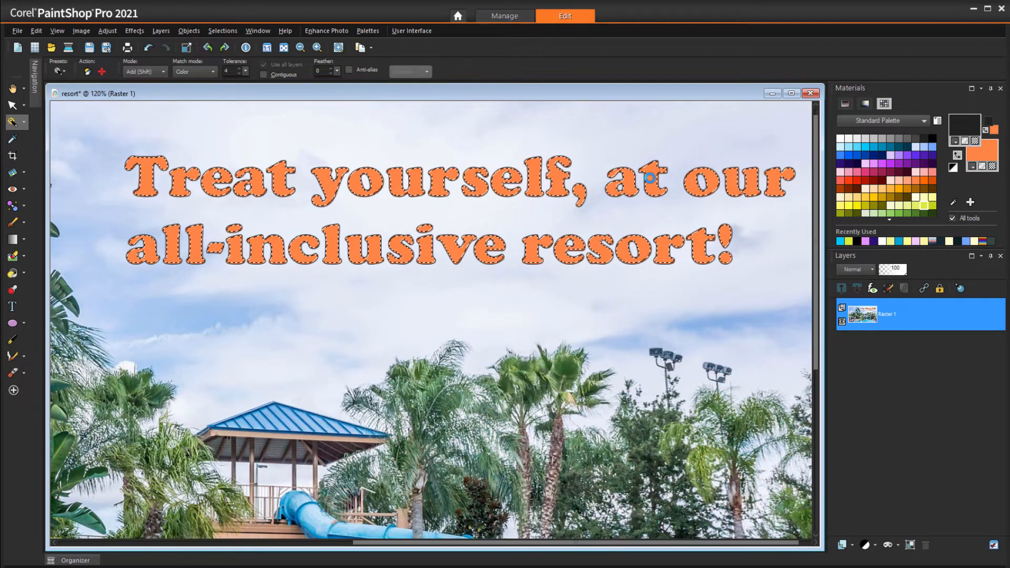
pyautogui.click(222, 30)
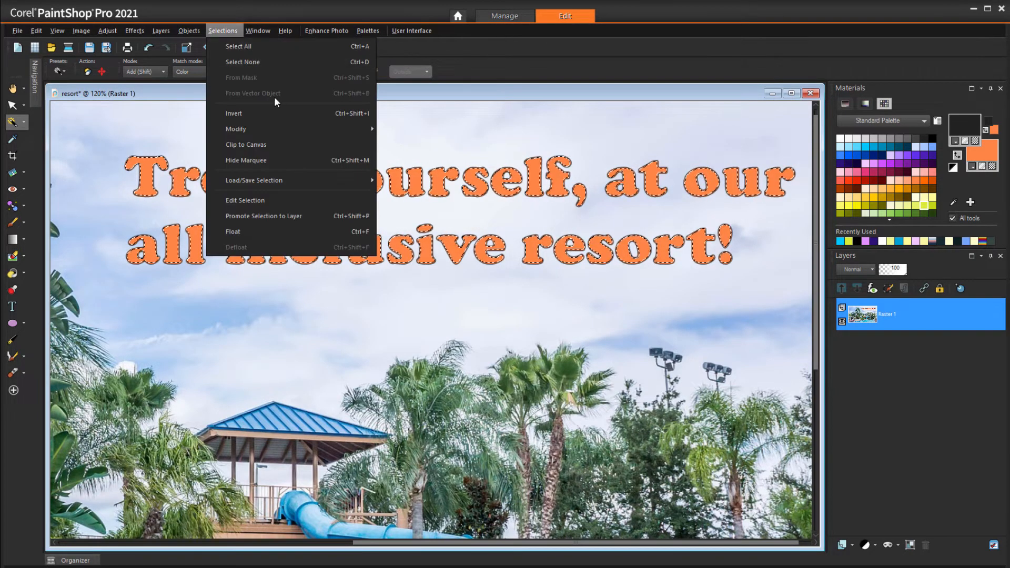
# Expand the headline selection by 2 pixels, keep Add mode, and view the whole resort photo.
pyautogui.click(236, 128)
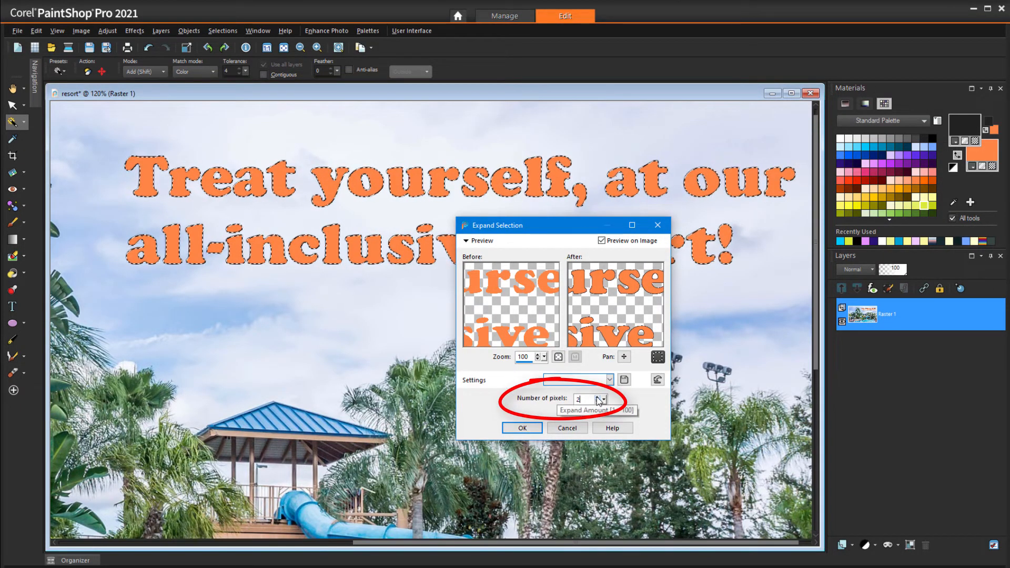
pyautogui.click(521, 429)
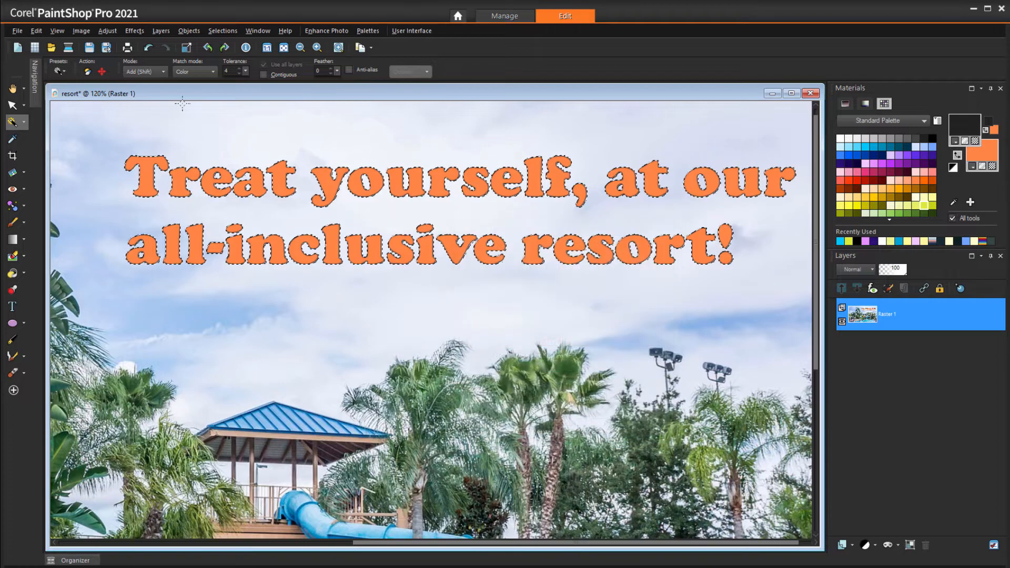
pyautogui.click(163, 72)
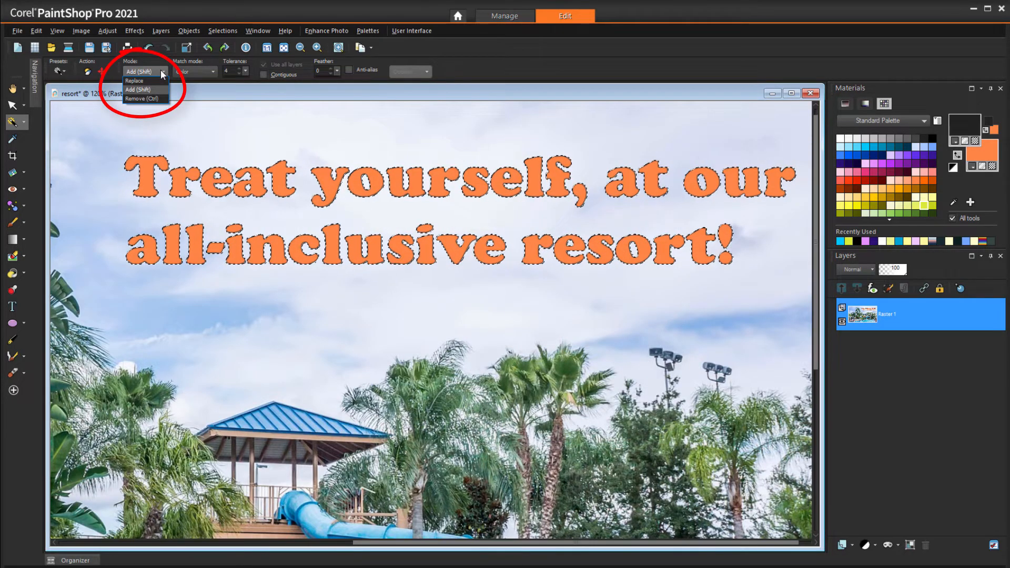
pyautogui.click(136, 89)
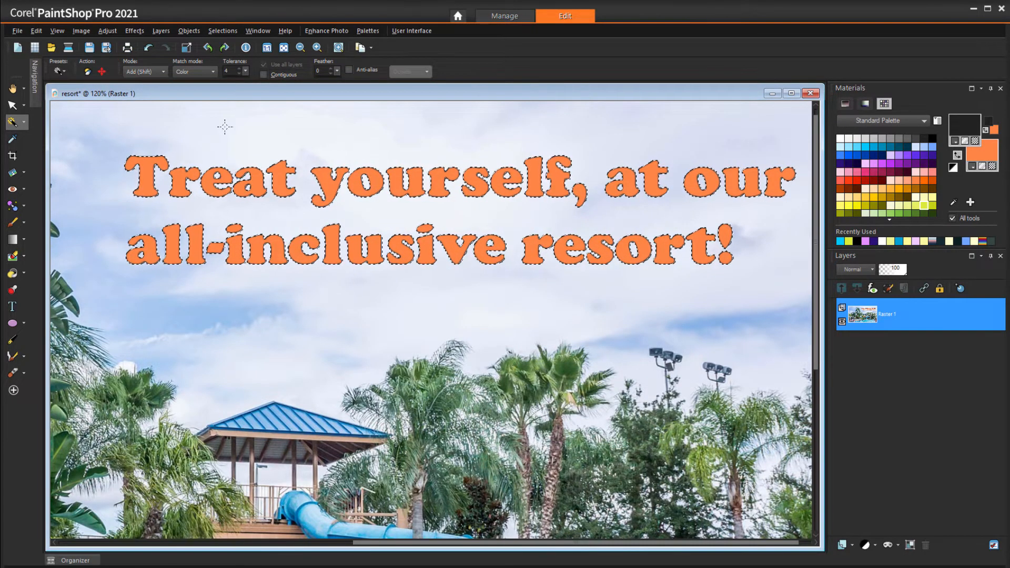
pyautogui.click(299, 47)
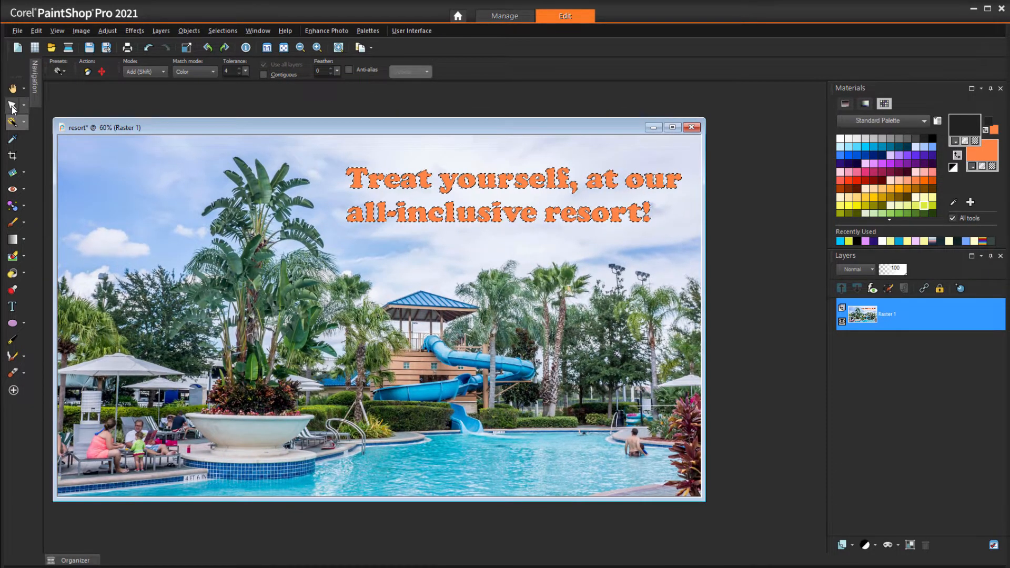
# Select the Pick tool to arrange the child window in front of the mountain background.
pyautogui.click(12, 106)
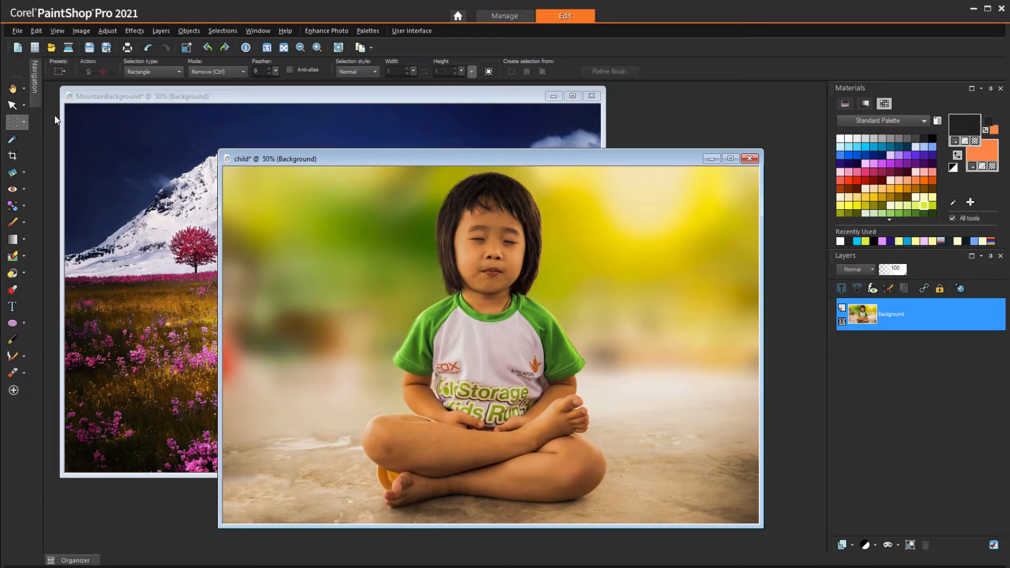
# Choose the Smart Selection Brush and set its combine mode for painting over the child.
pyautogui.click(12, 122)
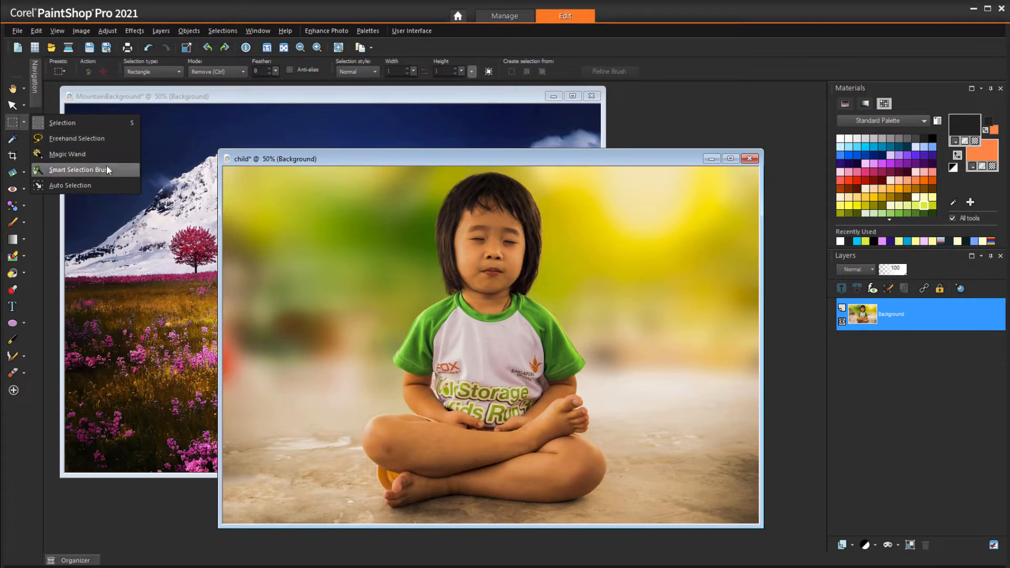
pyautogui.click(77, 169)
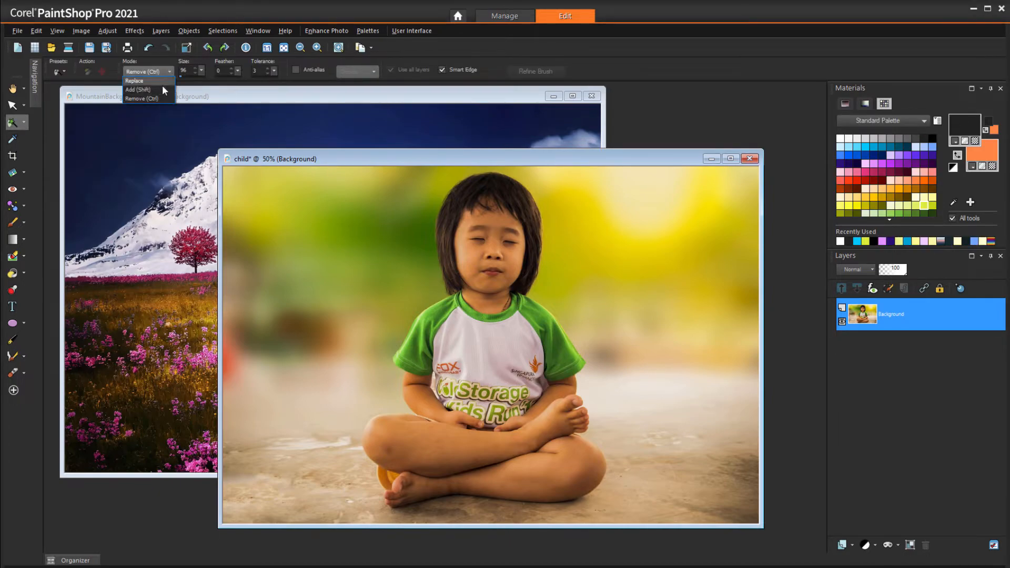
pyautogui.click(135, 88)
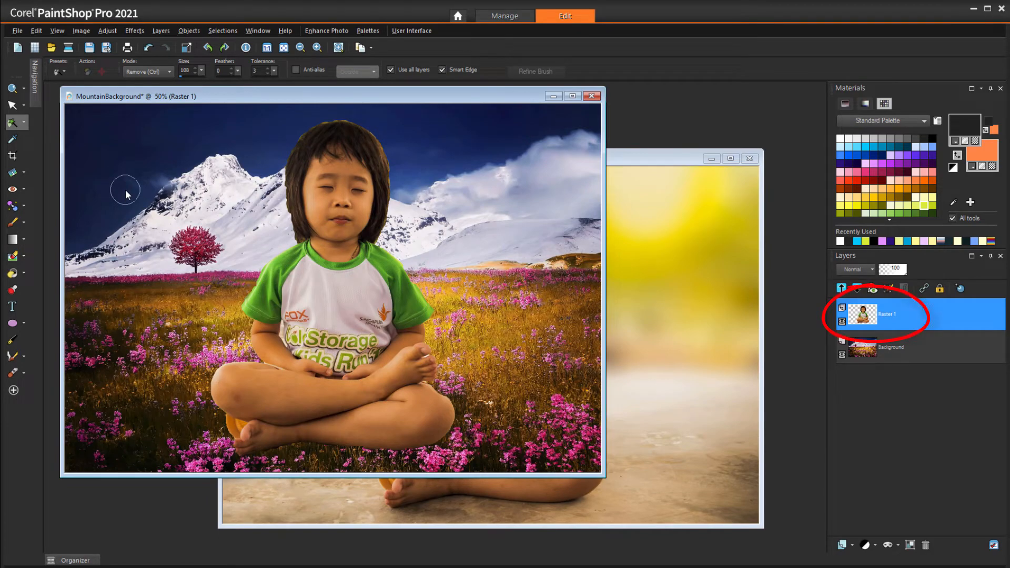
# Switch to the Pick tool and start positioning the pasted child layer on the mountain background.
pyautogui.click(14, 105)
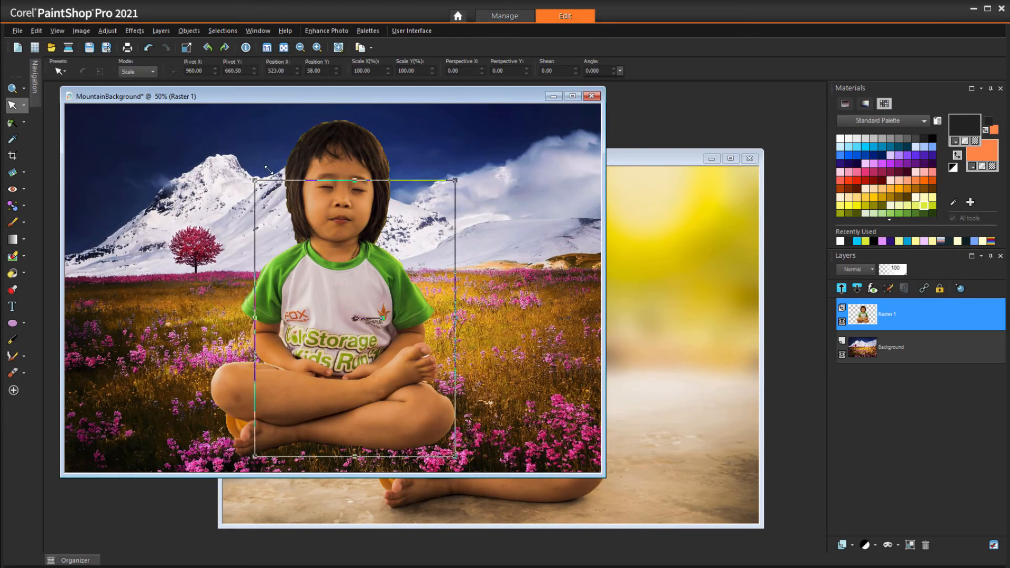
pyautogui.moveTo(455, 180); pyautogui.dragTo(438, 228)
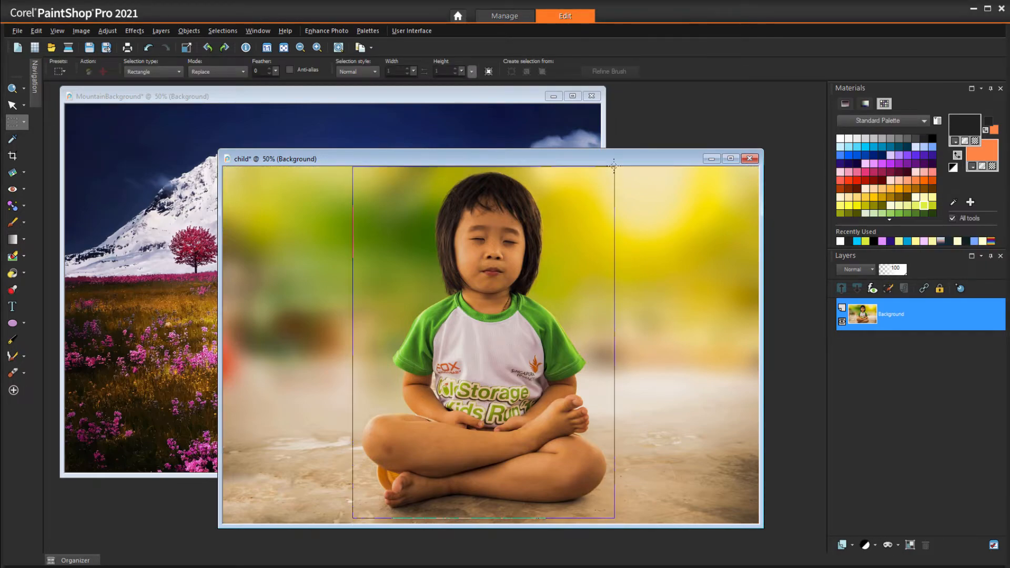
# Crop the child photo and erase the blurred background around her head with the Background Eraser.
pyautogui.click(81, 31)
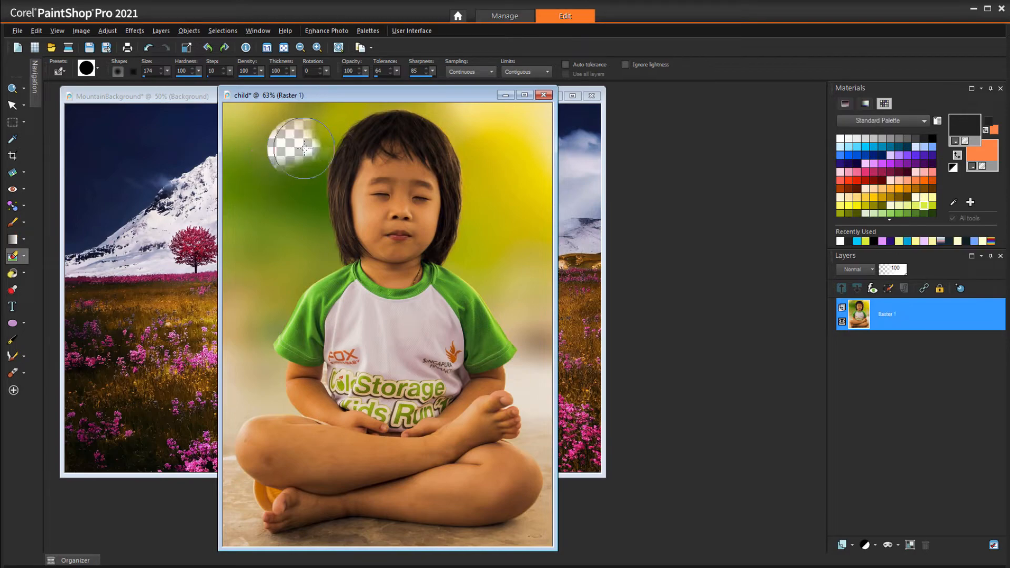
pyautogui.moveTo(306, 147); pyautogui.dragTo(315, 225)
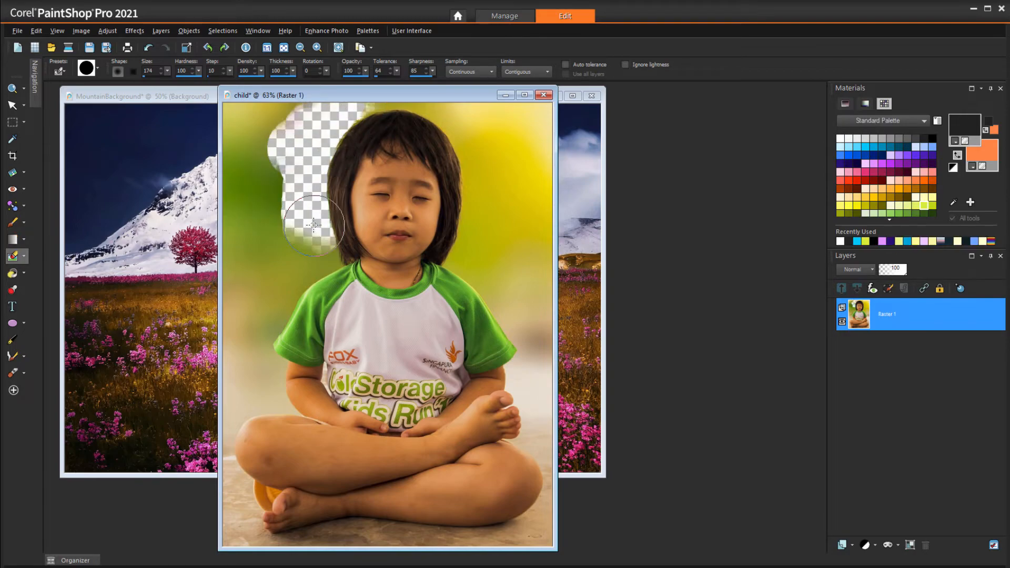
pyautogui.moveTo(312, 225); pyautogui.dragTo(286, 115)
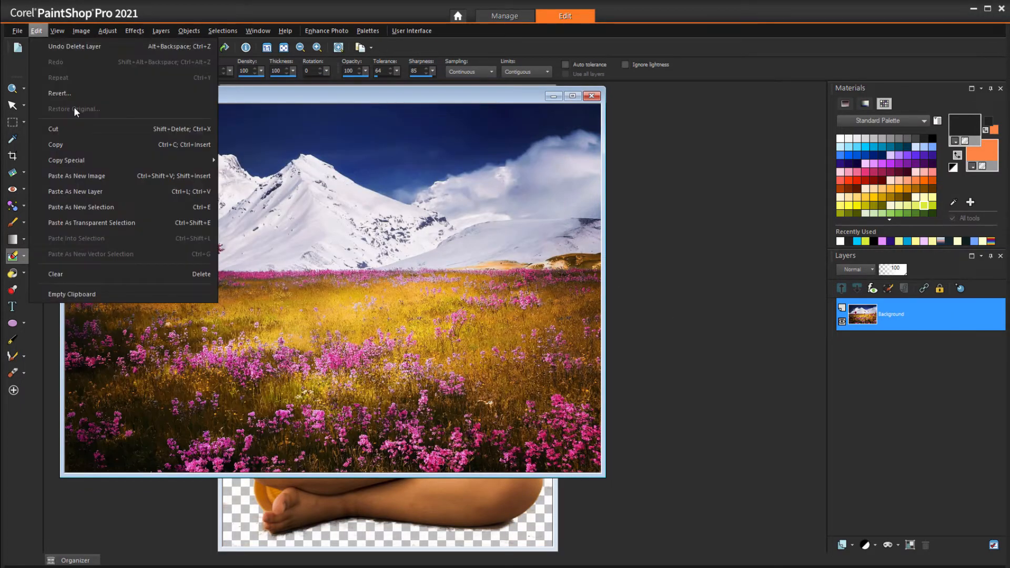
# Paste the cut-out child as a new layer and move her lower into the flower meadow.
pyautogui.click(75, 191)
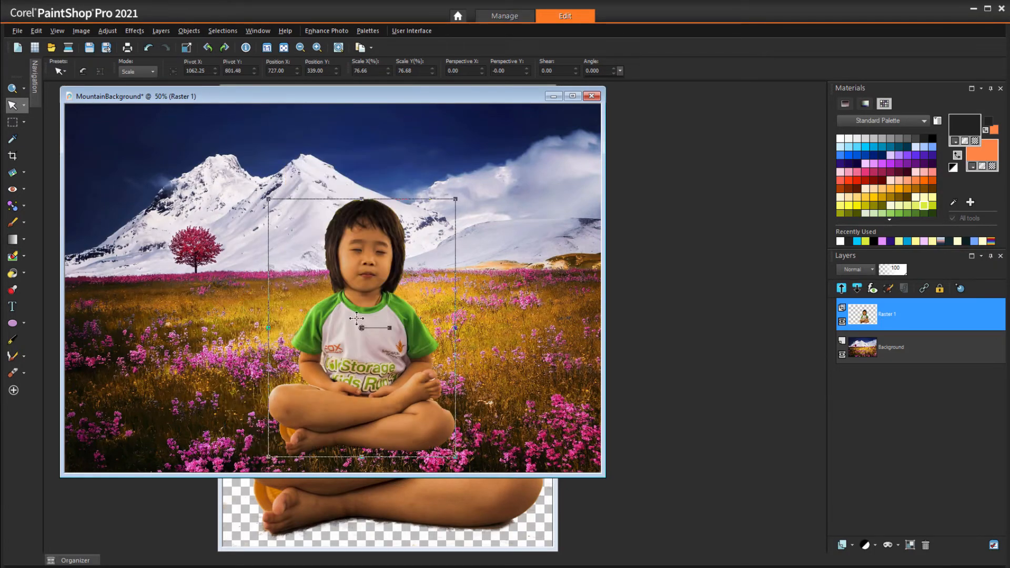
pyautogui.moveTo(357, 318); pyautogui.dragTo(360, 363)
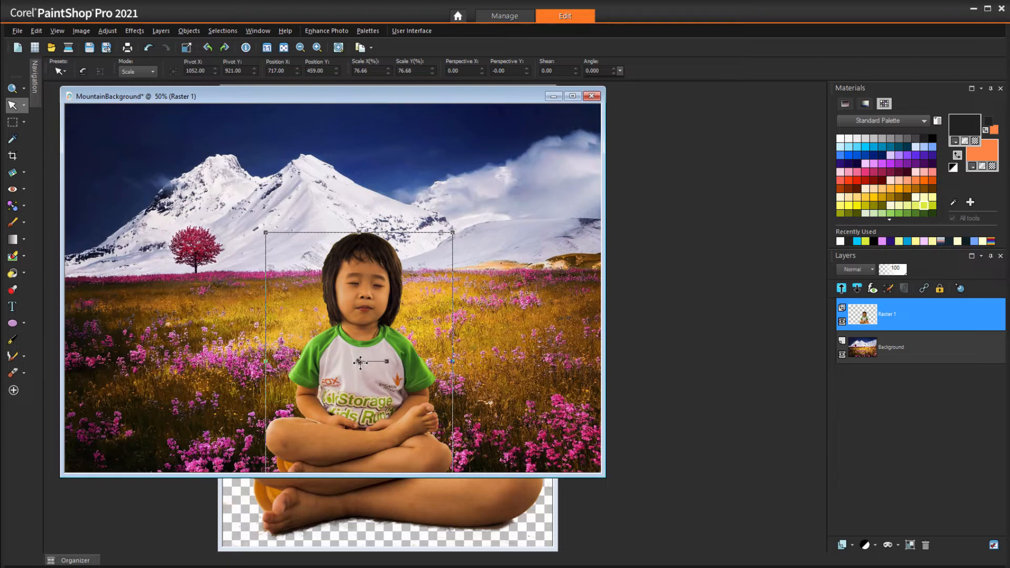
pyautogui.moveTo(657, 348)
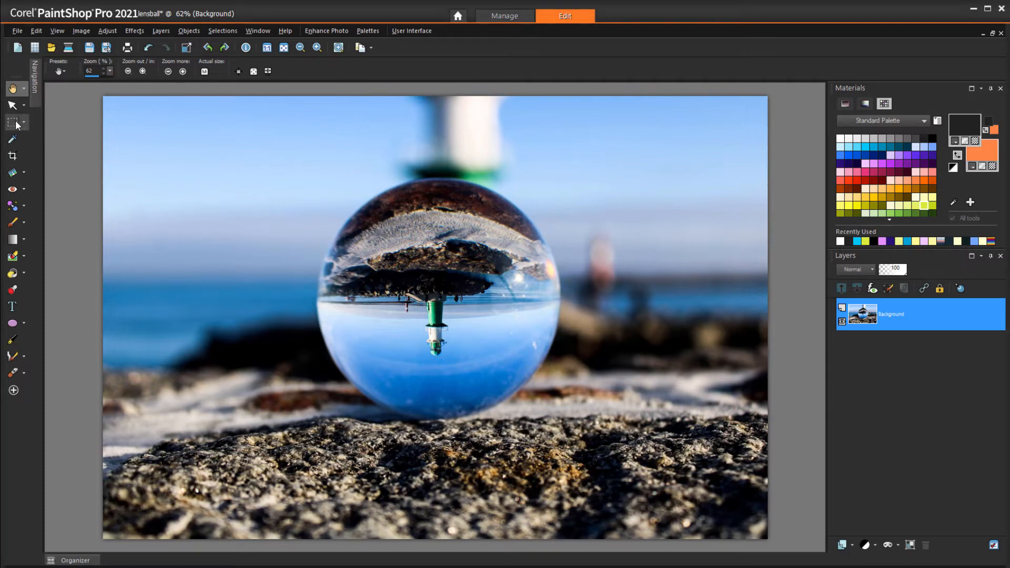
# Switch to the Selection tool with a Circle selection type for the lens ball.
pyautogui.click(154, 71)
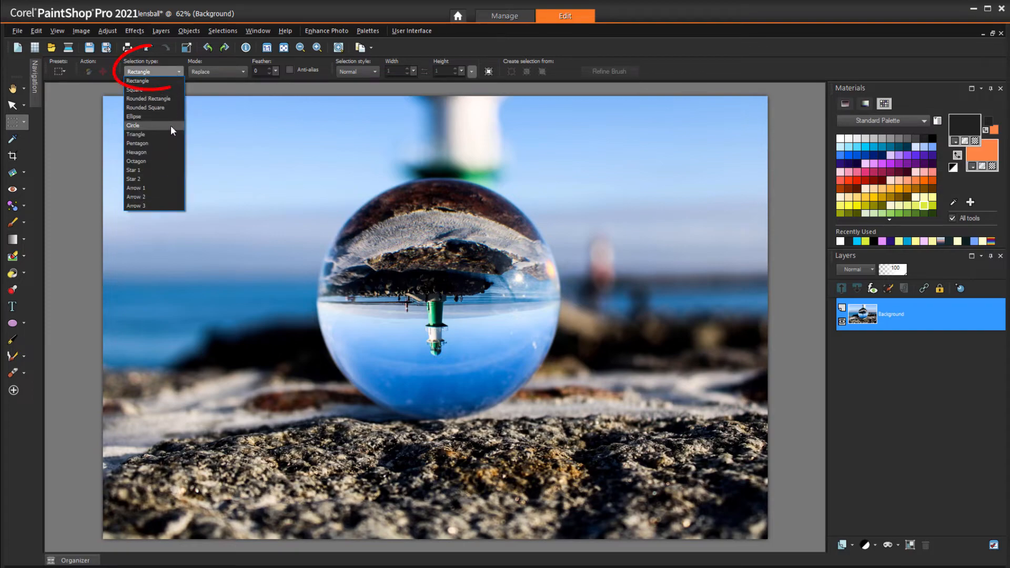
pyautogui.click(133, 125)
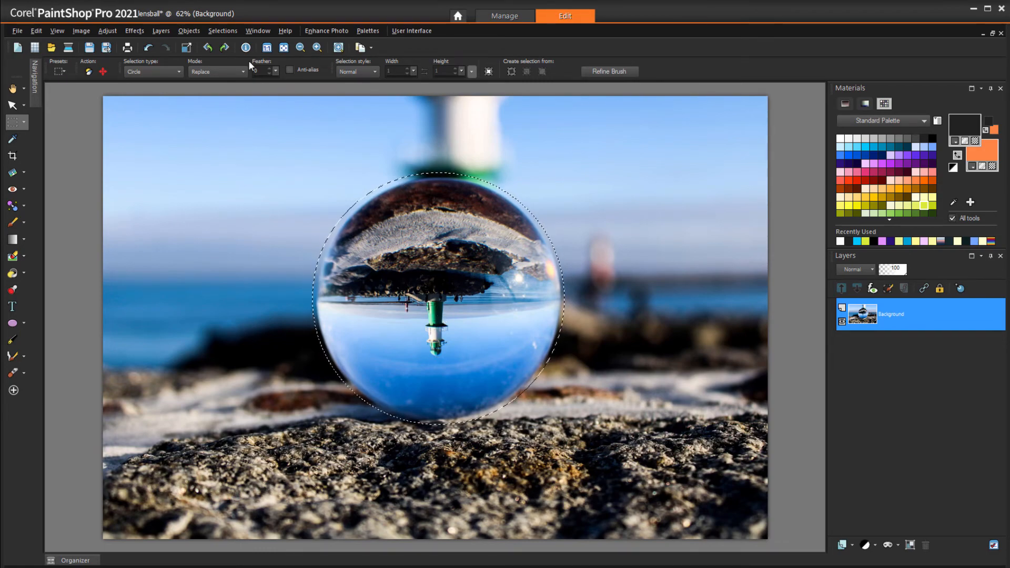
# Contract the circular selection by 12 pixels via Selections > Modify > Contract.
pyautogui.click(222, 31)
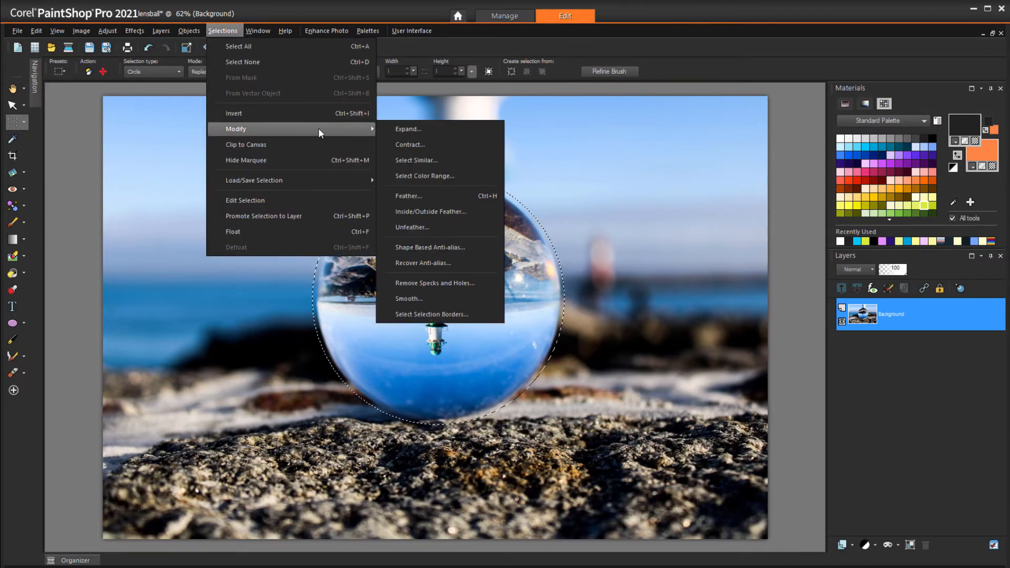
pyautogui.click(409, 144)
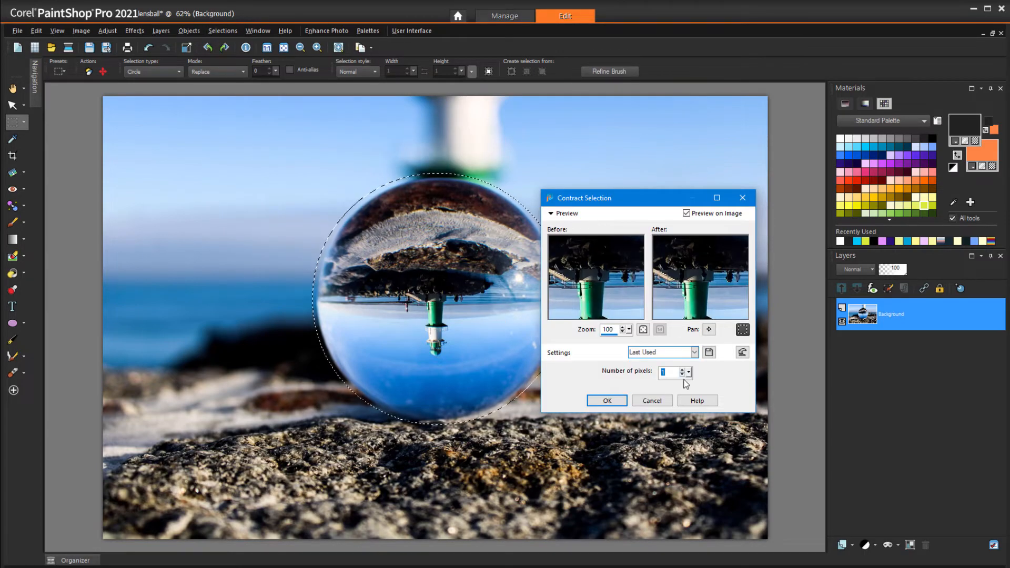
pyautogui.click(688, 370)
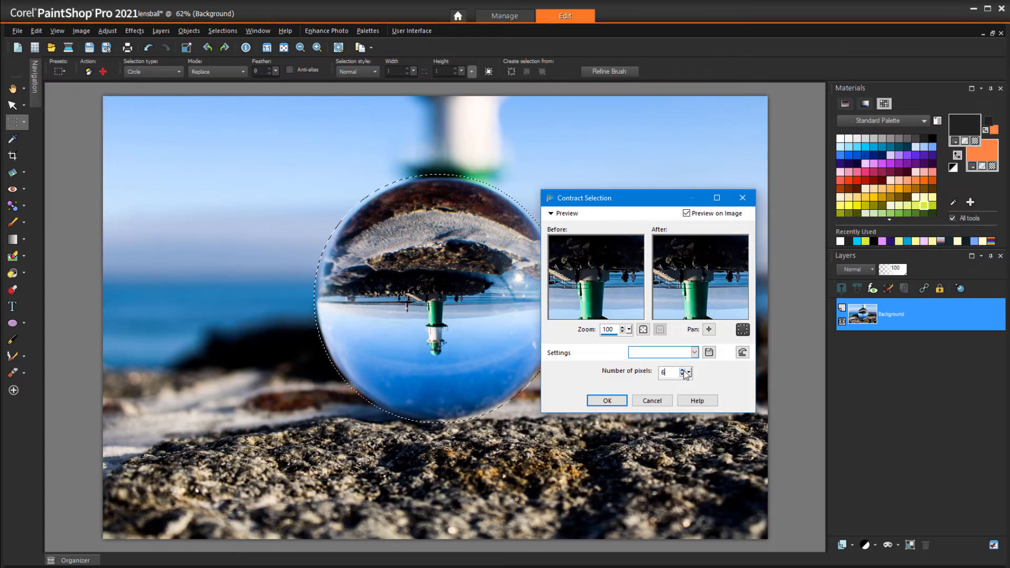
pyautogui.click(686, 369)
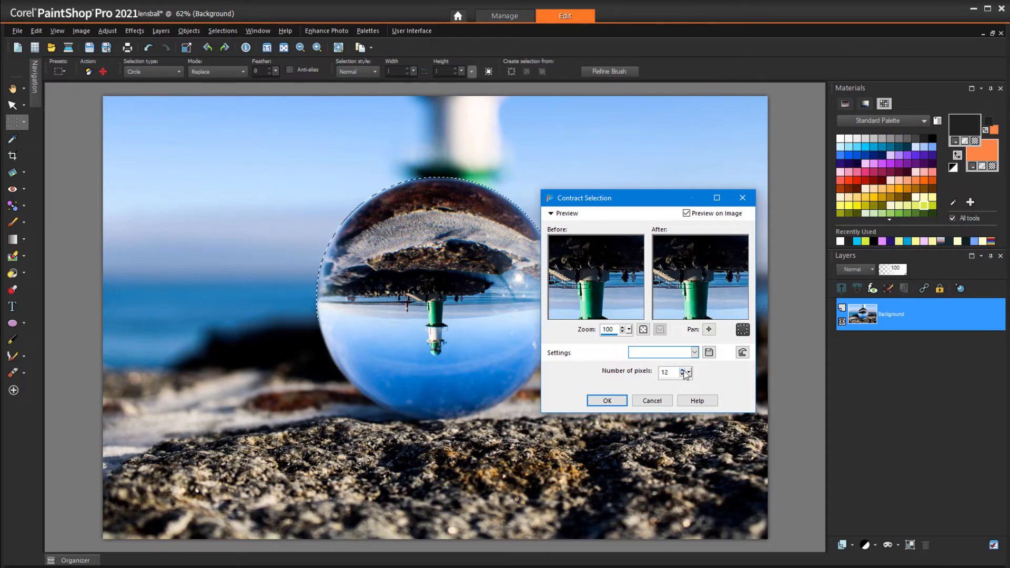
pyautogui.click(606, 400)
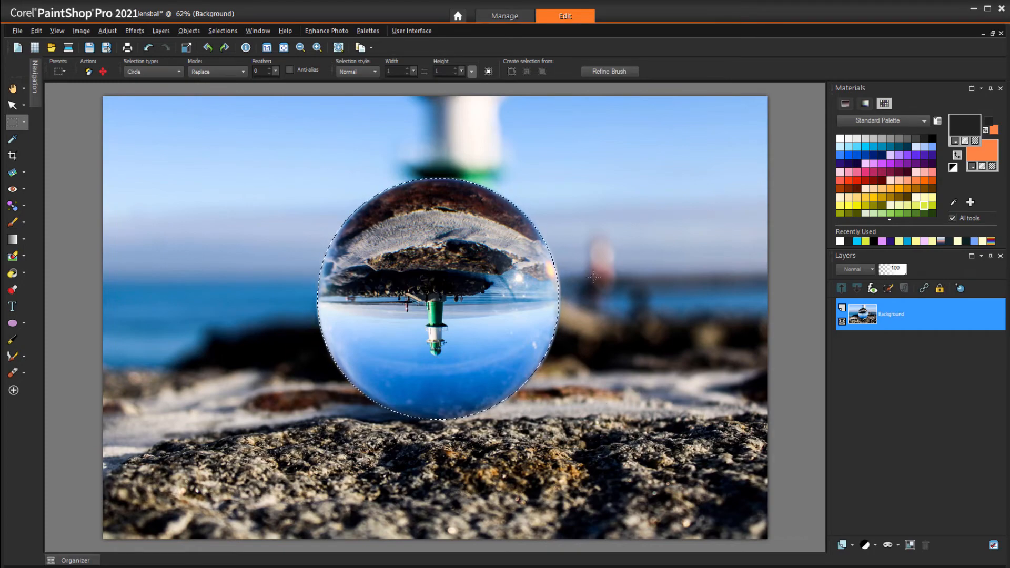
# Promote the lens-ball selection to its own layer.
pyautogui.click(222, 31)
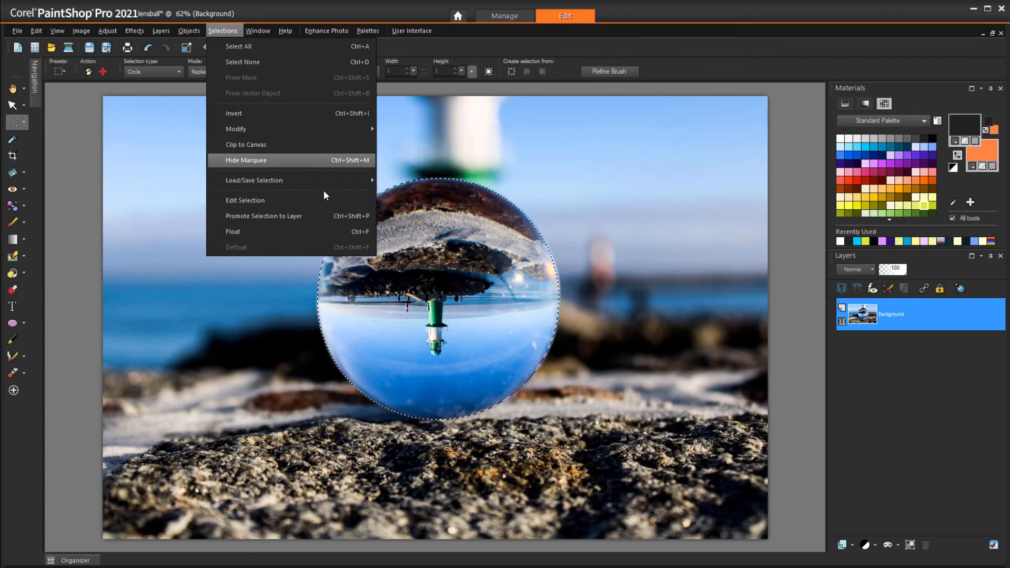
pyautogui.click(263, 216)
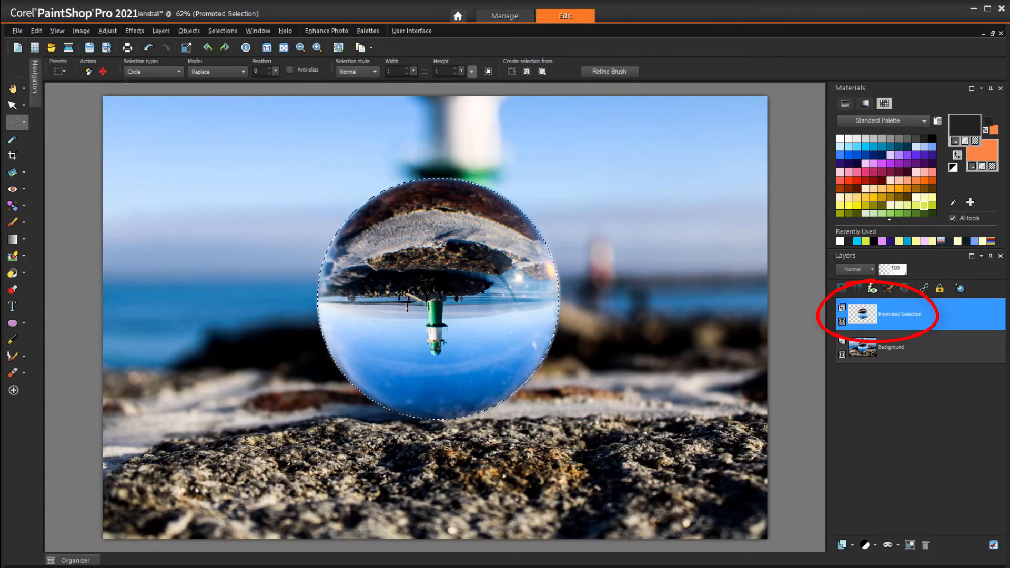
# Free Rotate the lens-ball layer by 180° so the lighthouse appears upright.
pyautogui.click(81, 31)
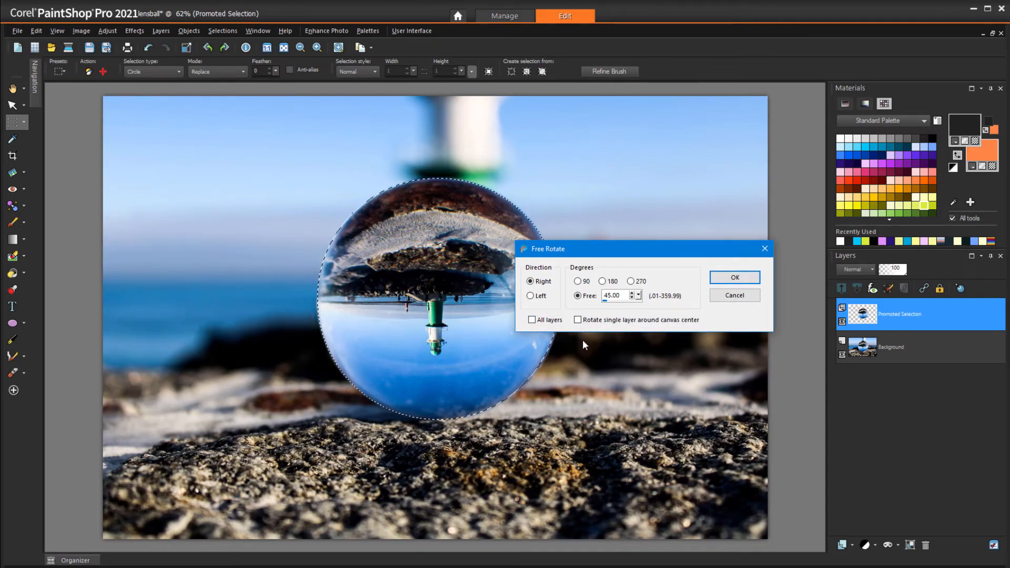
pyautogui.click(602, 281)
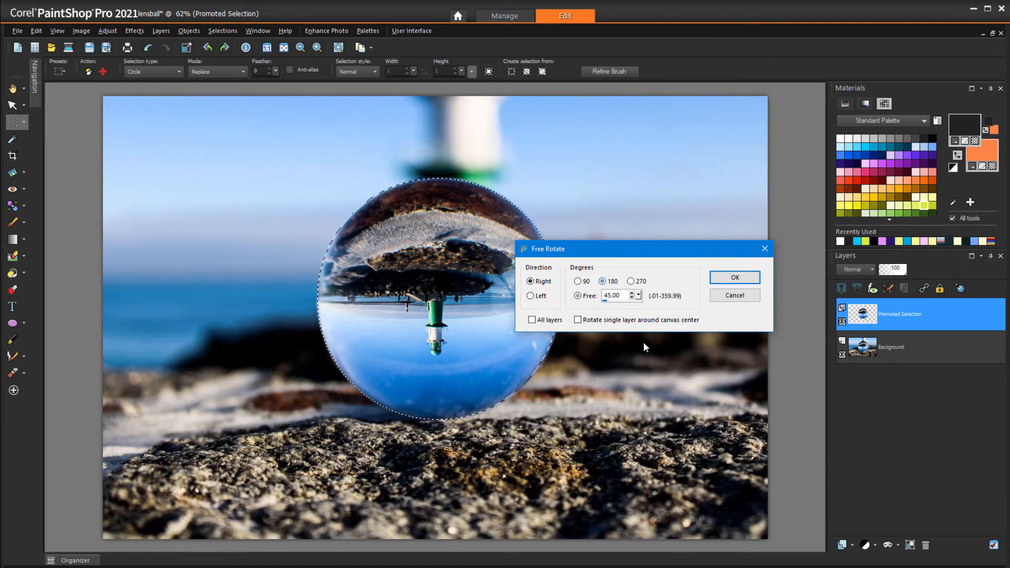
pyautogui.click(733, 277)
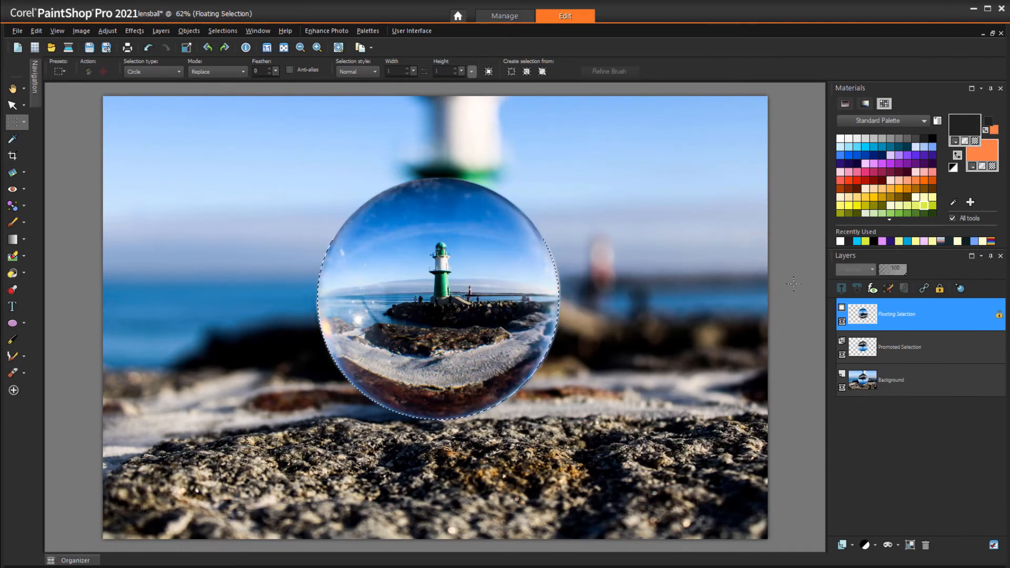